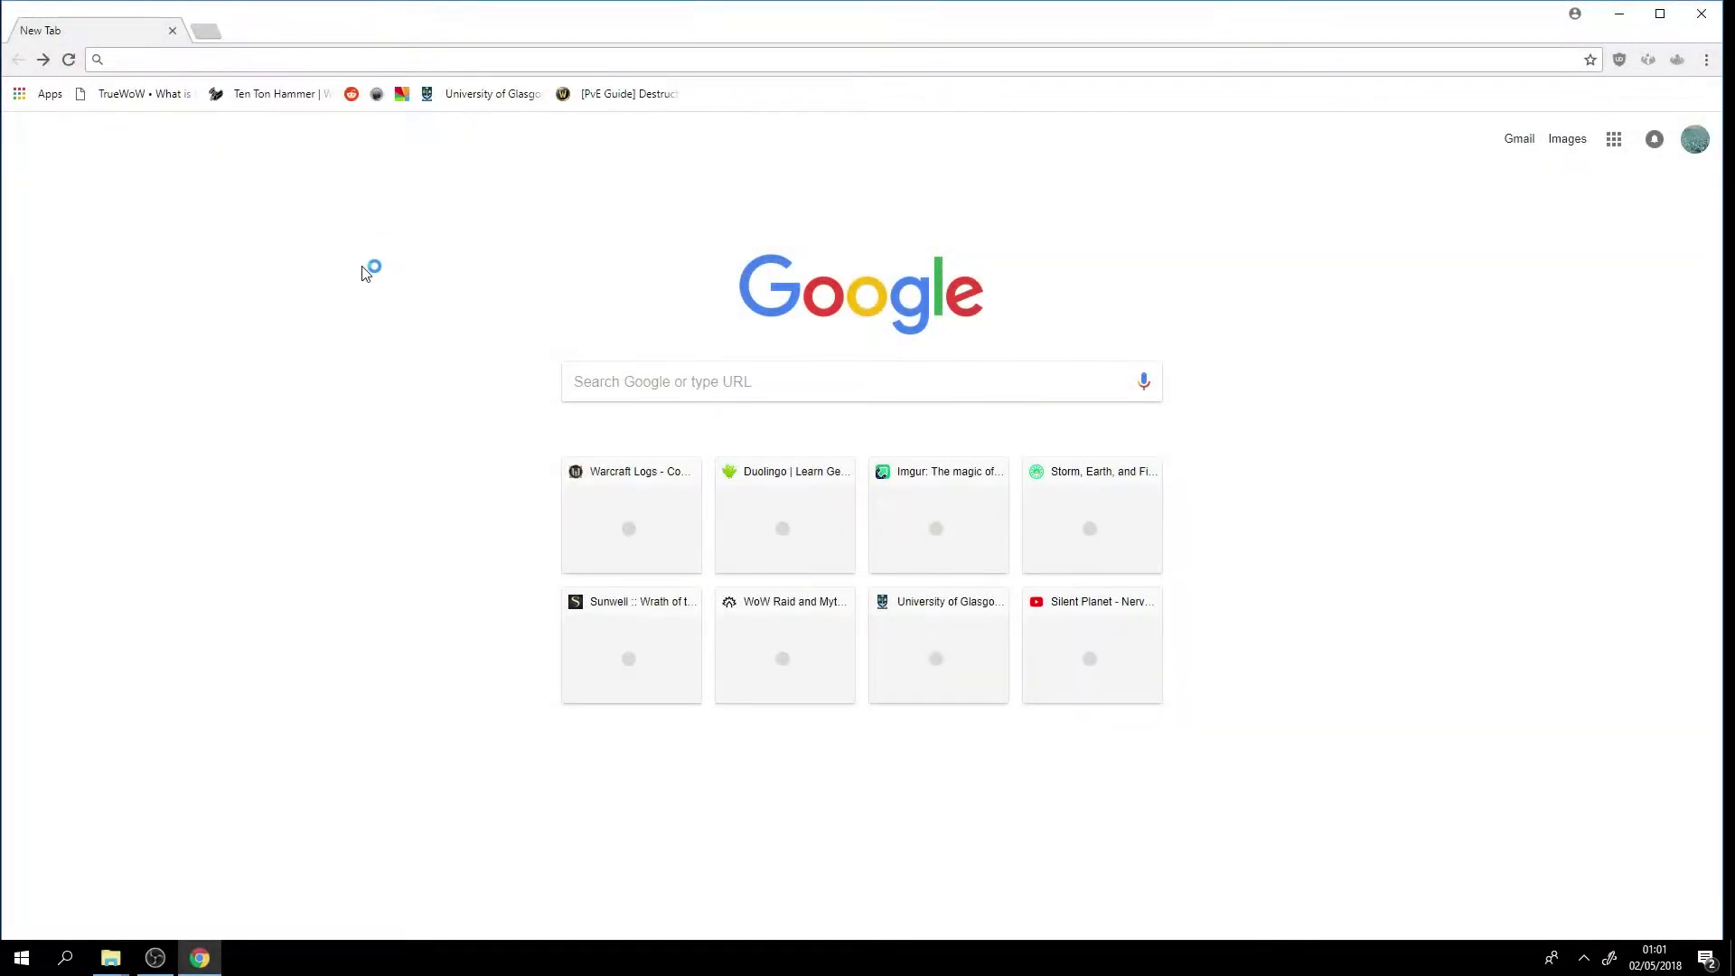
Save the Arctium WoW Legion Sandbox 7.3.5.26365.7z archive from arctium.io/files to the Desktop.
{"action": "type", "text": "https://arctium.io/files/?f=15a219f8683415"}
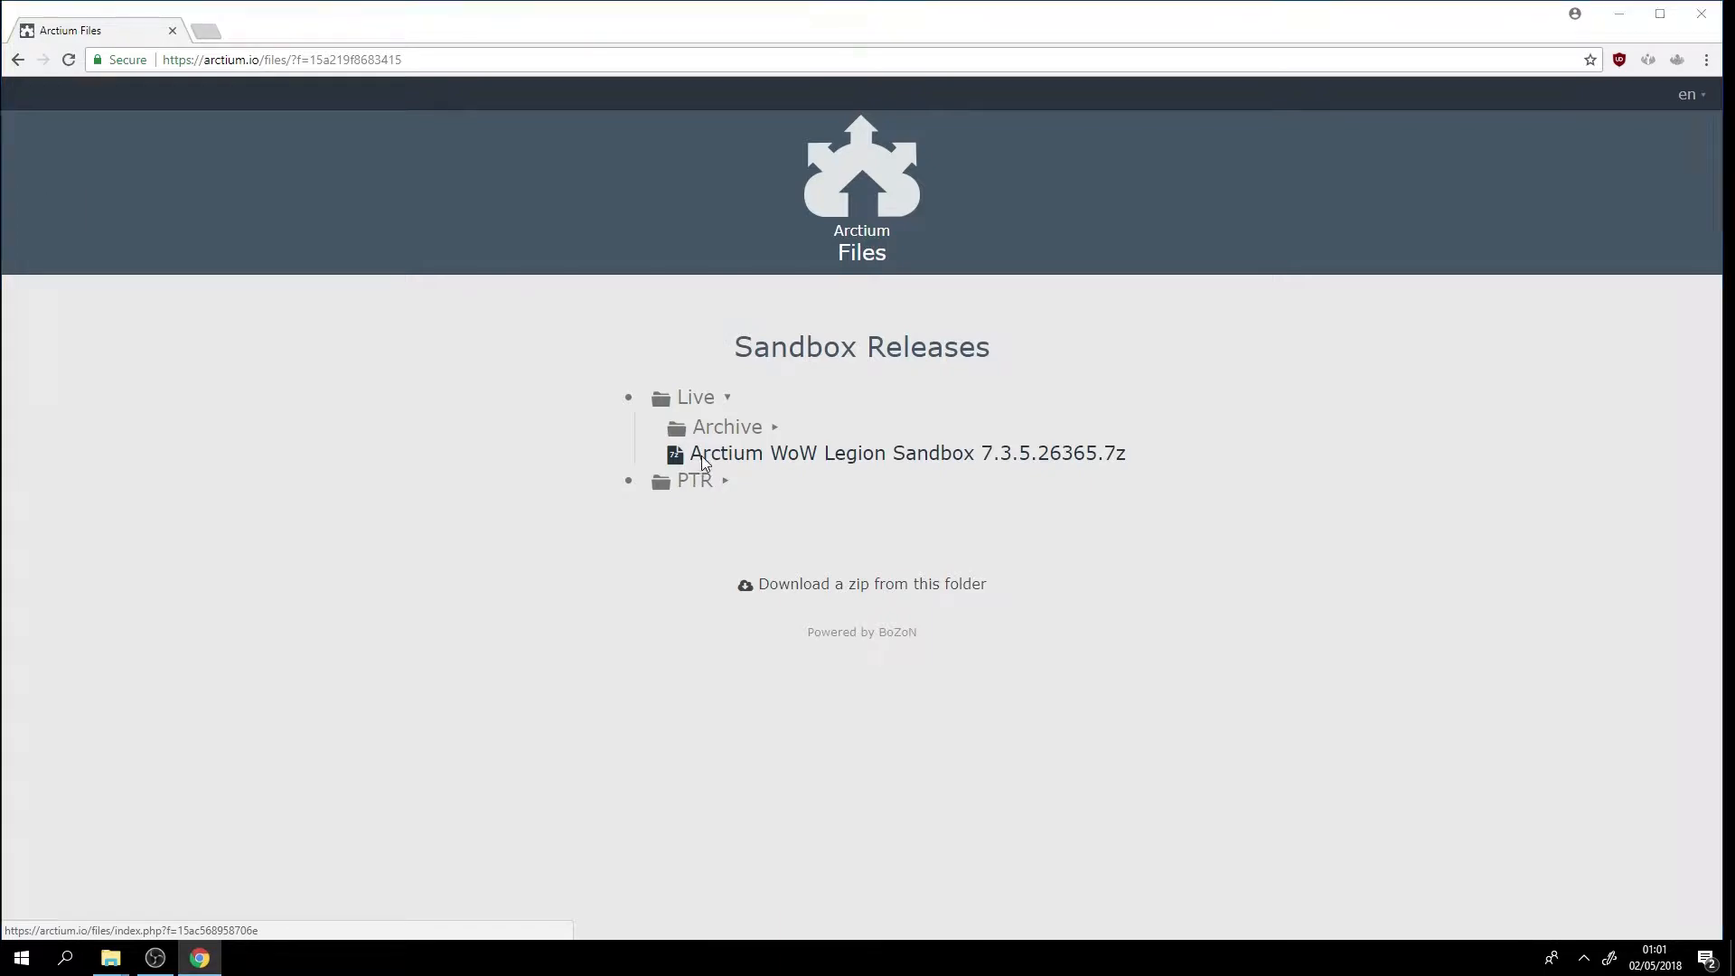
{"action": "left_click", "coordinate": [906, 452]}
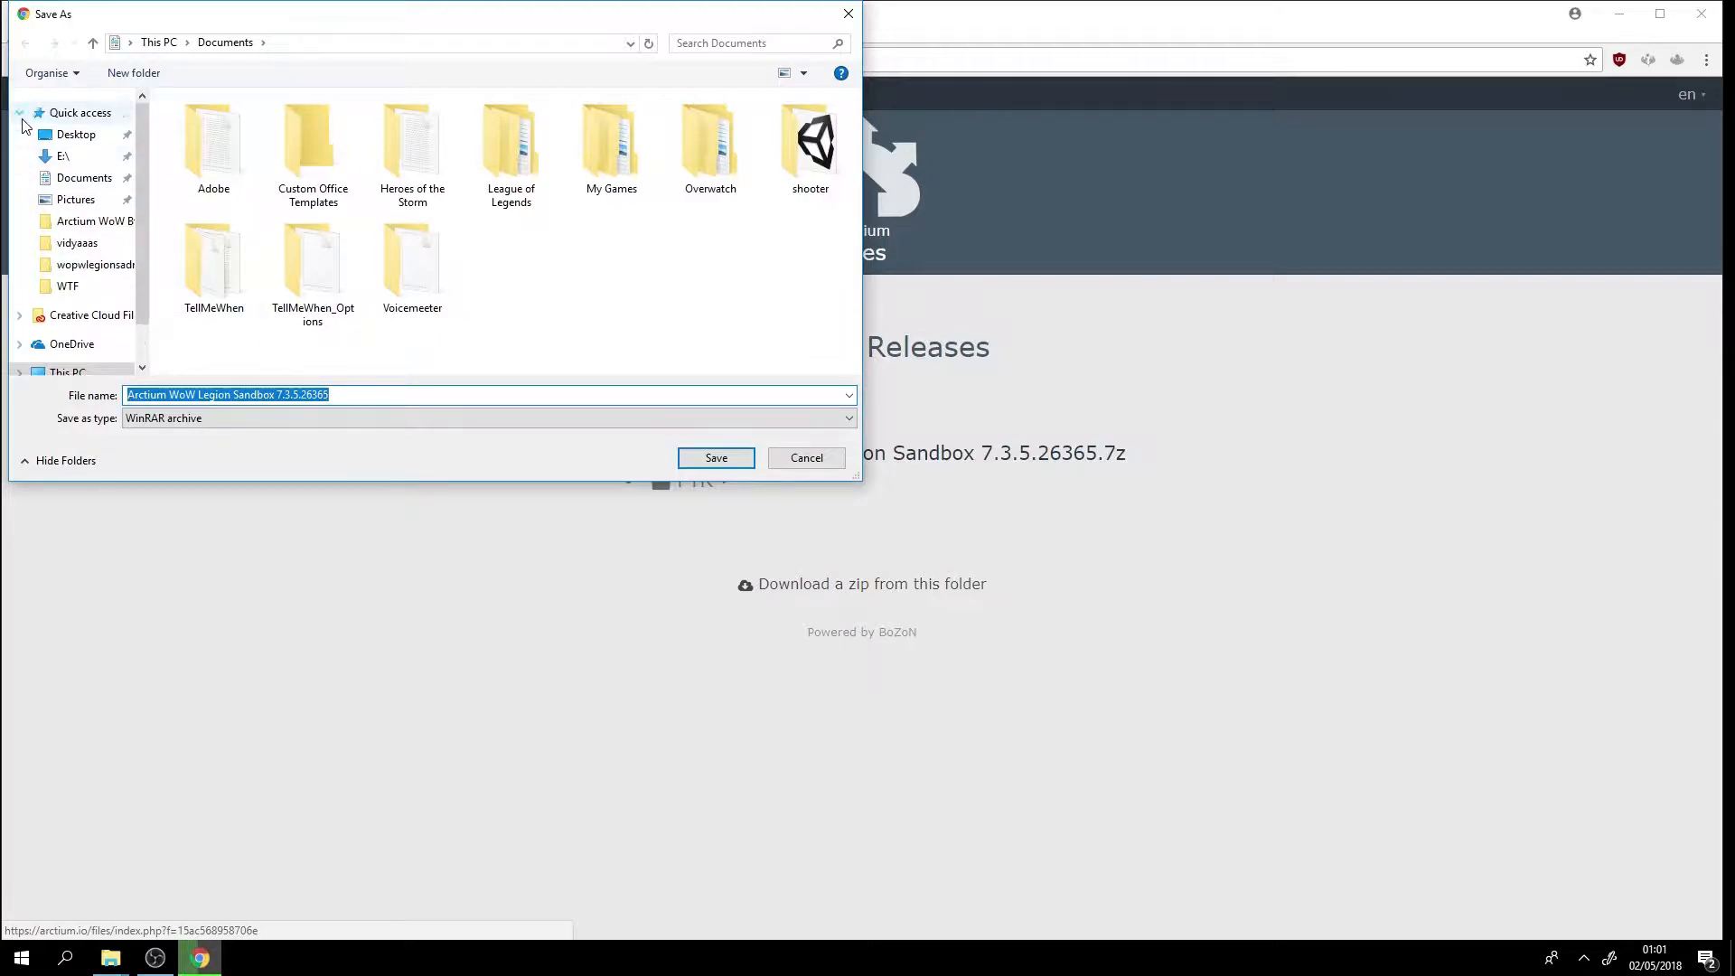
{"action": "left_click", "coordinate": [75, 134]}
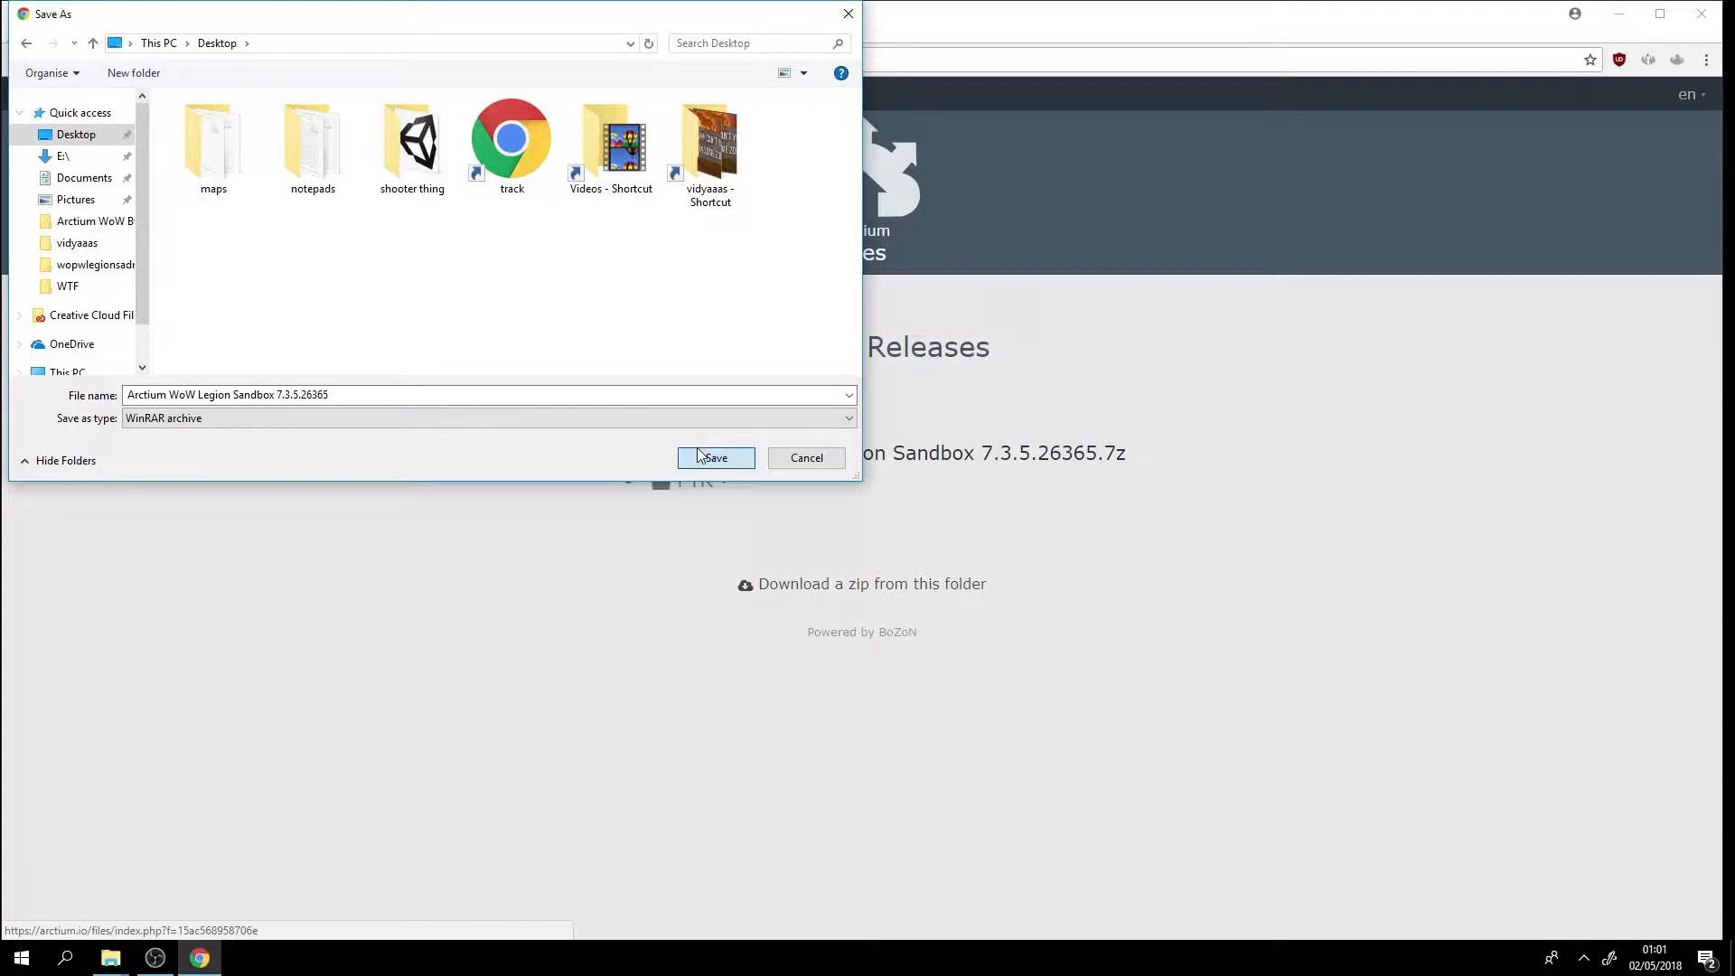
{"action": "left_click", "coordinate": [714, 457]}
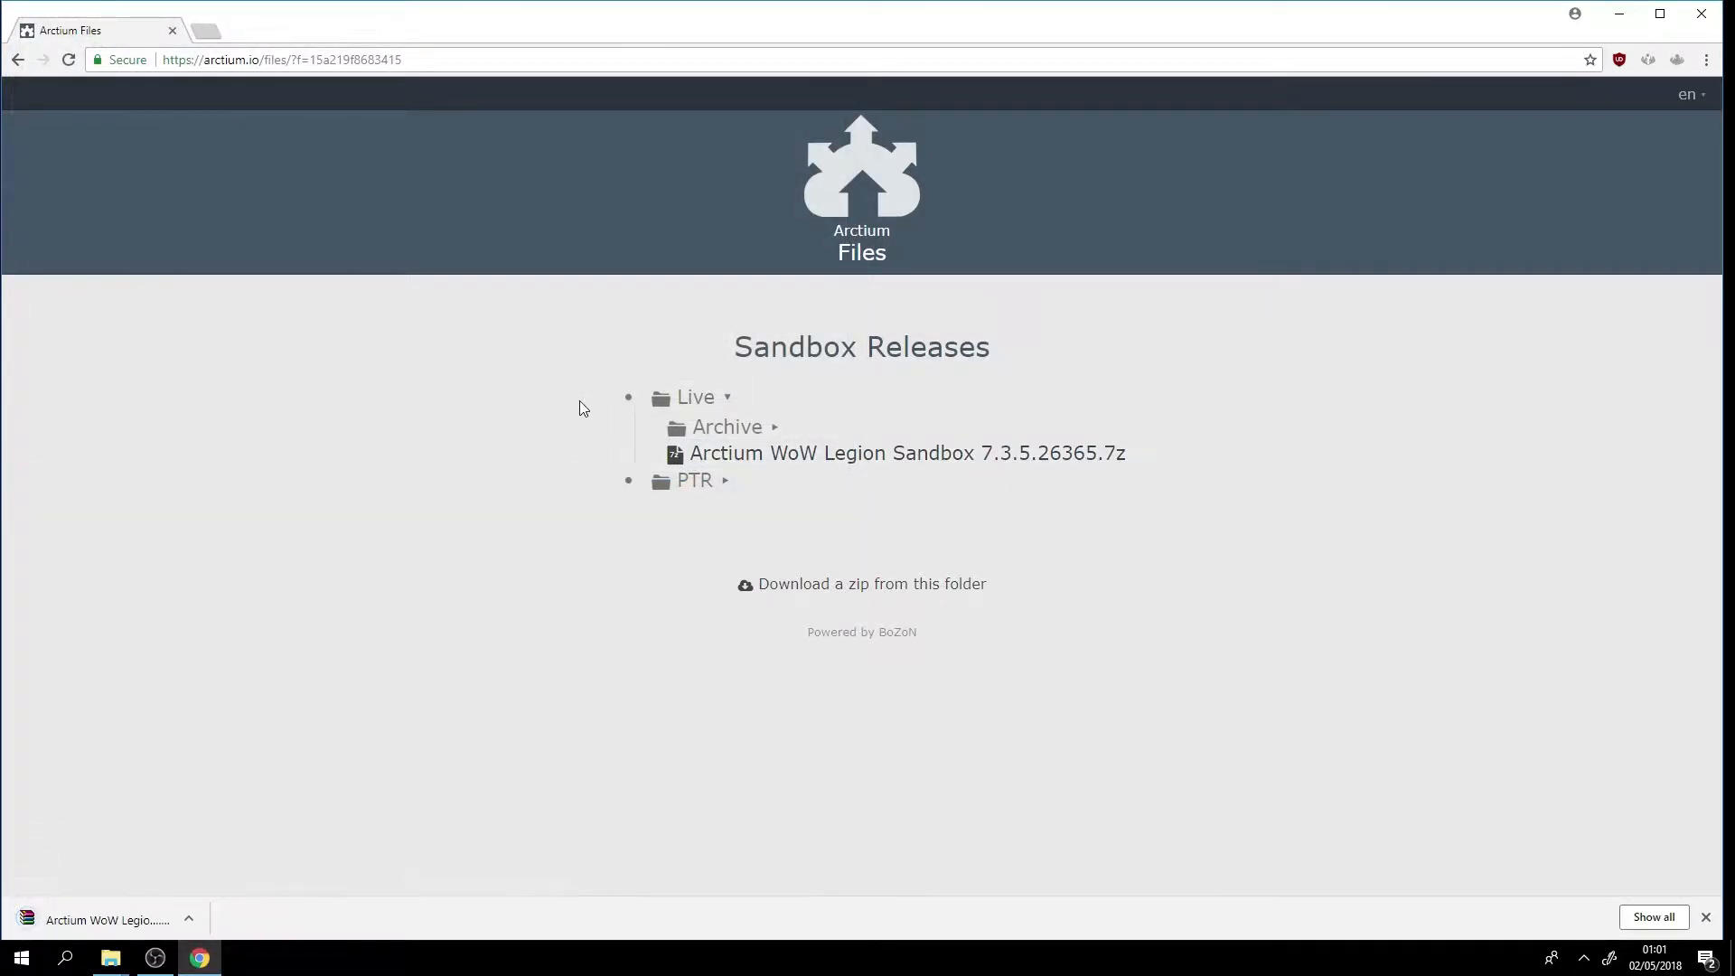
{"action": "mouse_move", "coordinate": [1212, 179]}
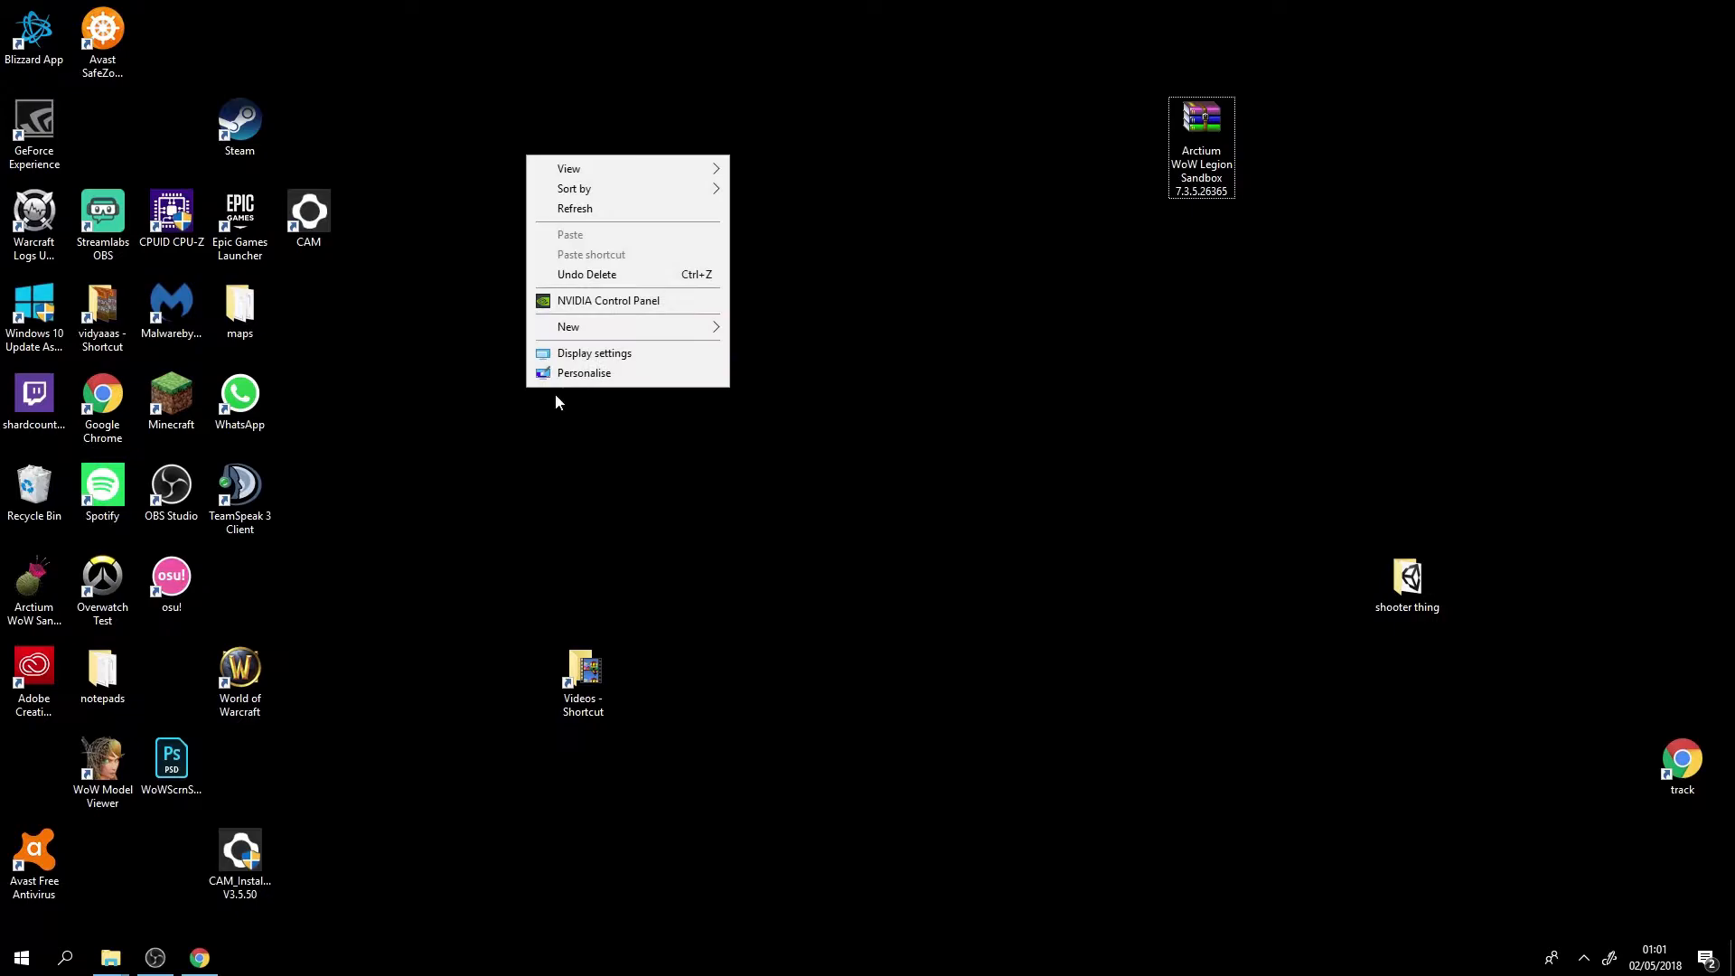
Create an Arctium 7.3.5 desktop folder and extract all four archive files into it.
{"action": "left_click", "coordinate": [567, 327]}
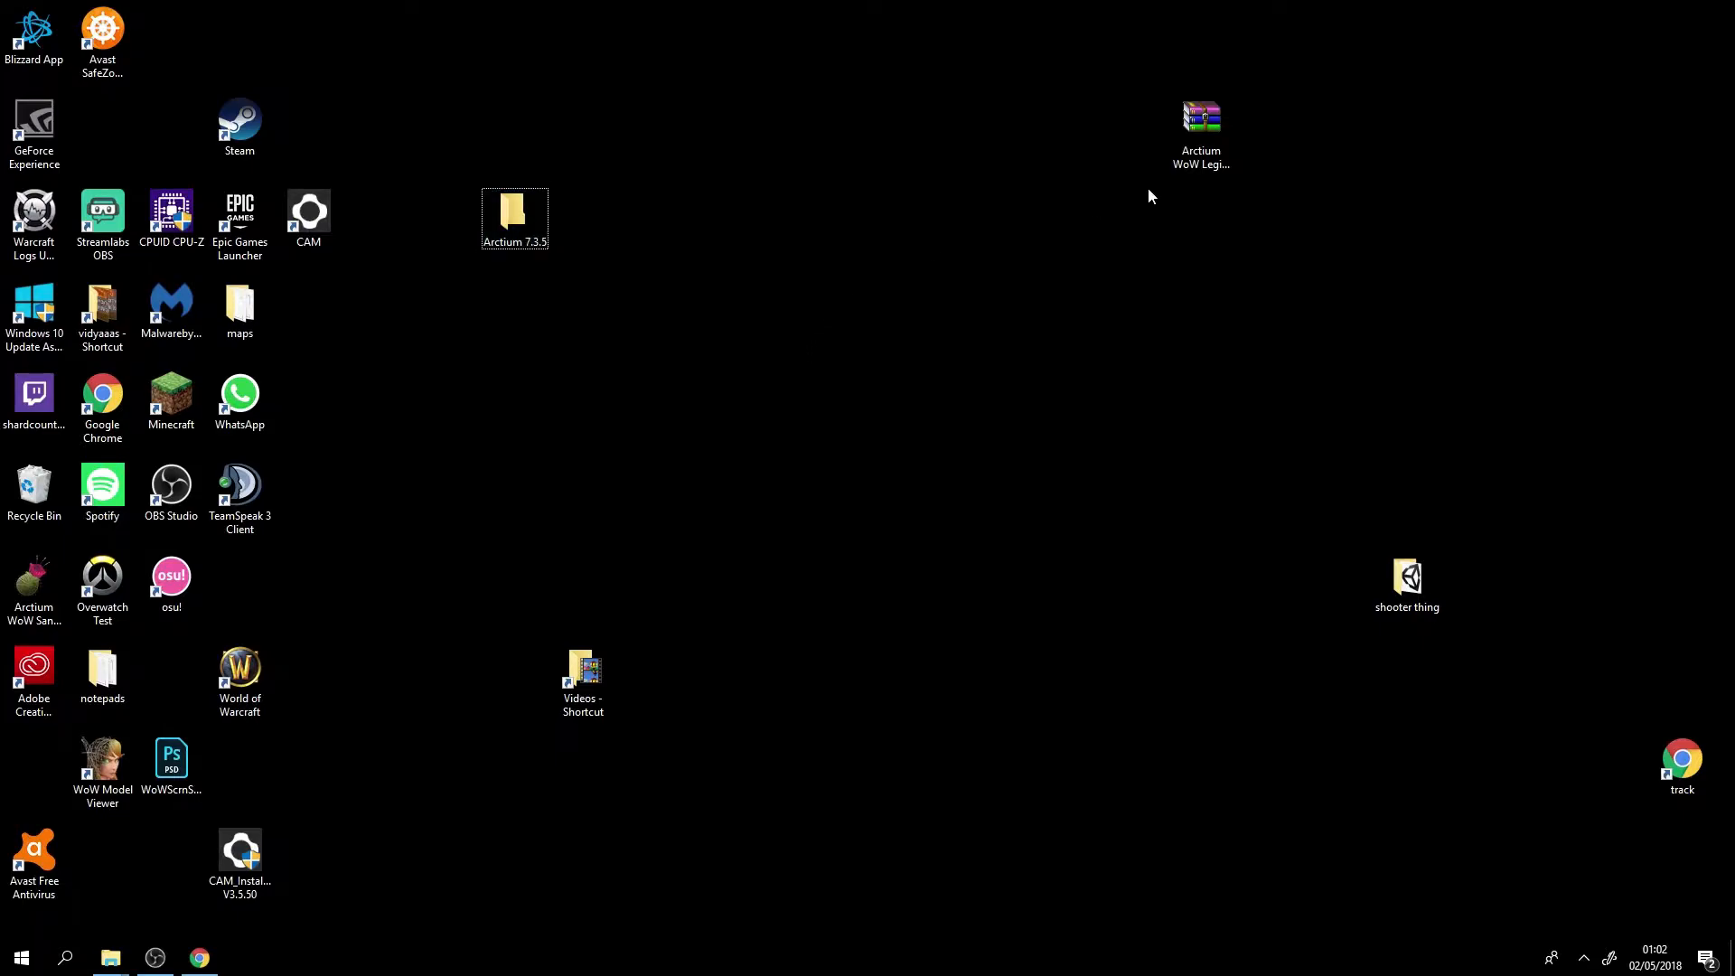
{"action": "double_click", "coordinate": [1201, 122]}
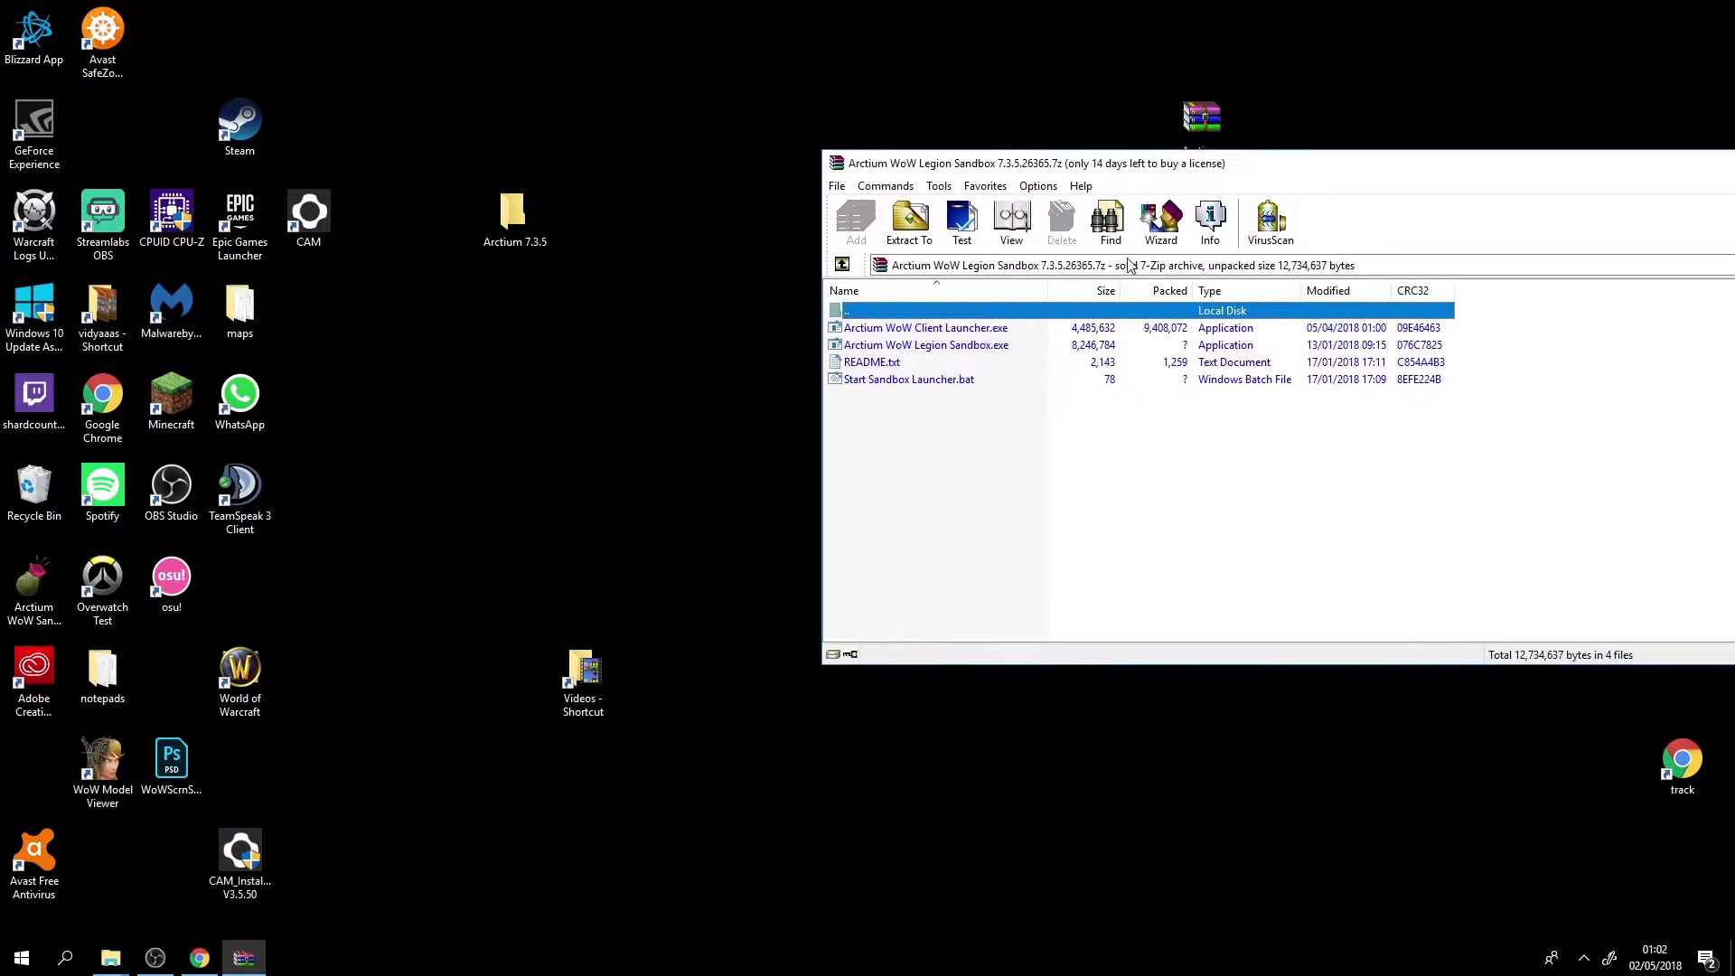
{"action": "key", "text": "ctrl+a"}
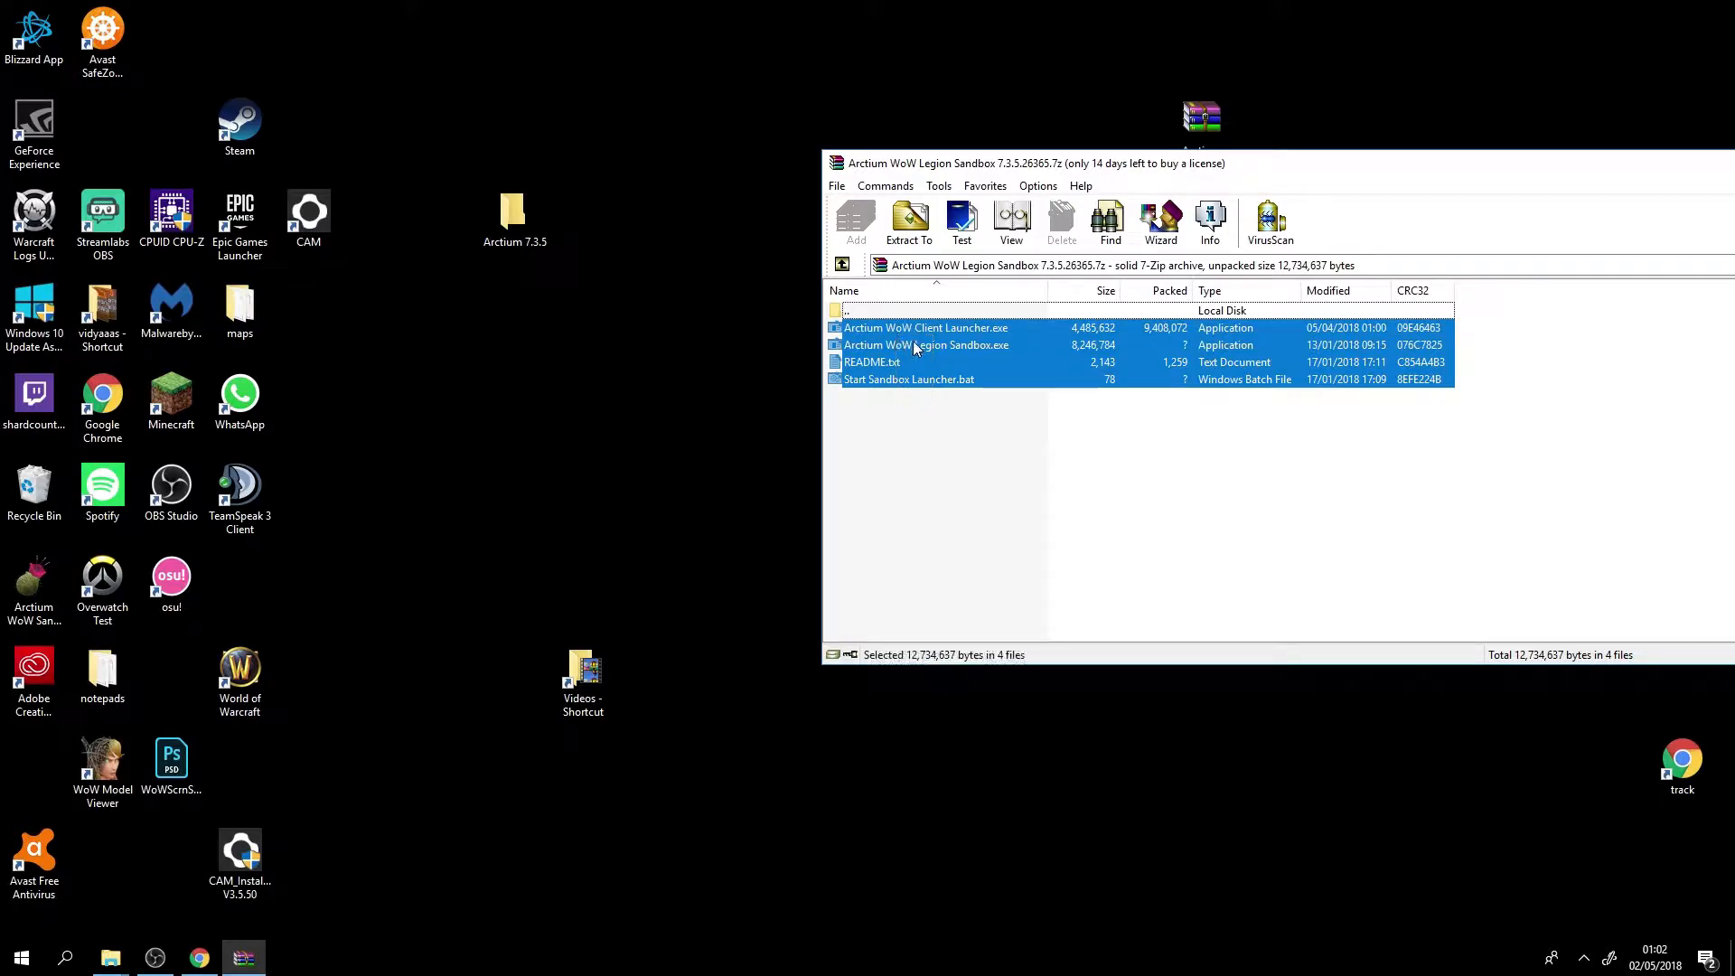
{"action": "mouse_move", "coordinate": [860, 310]}
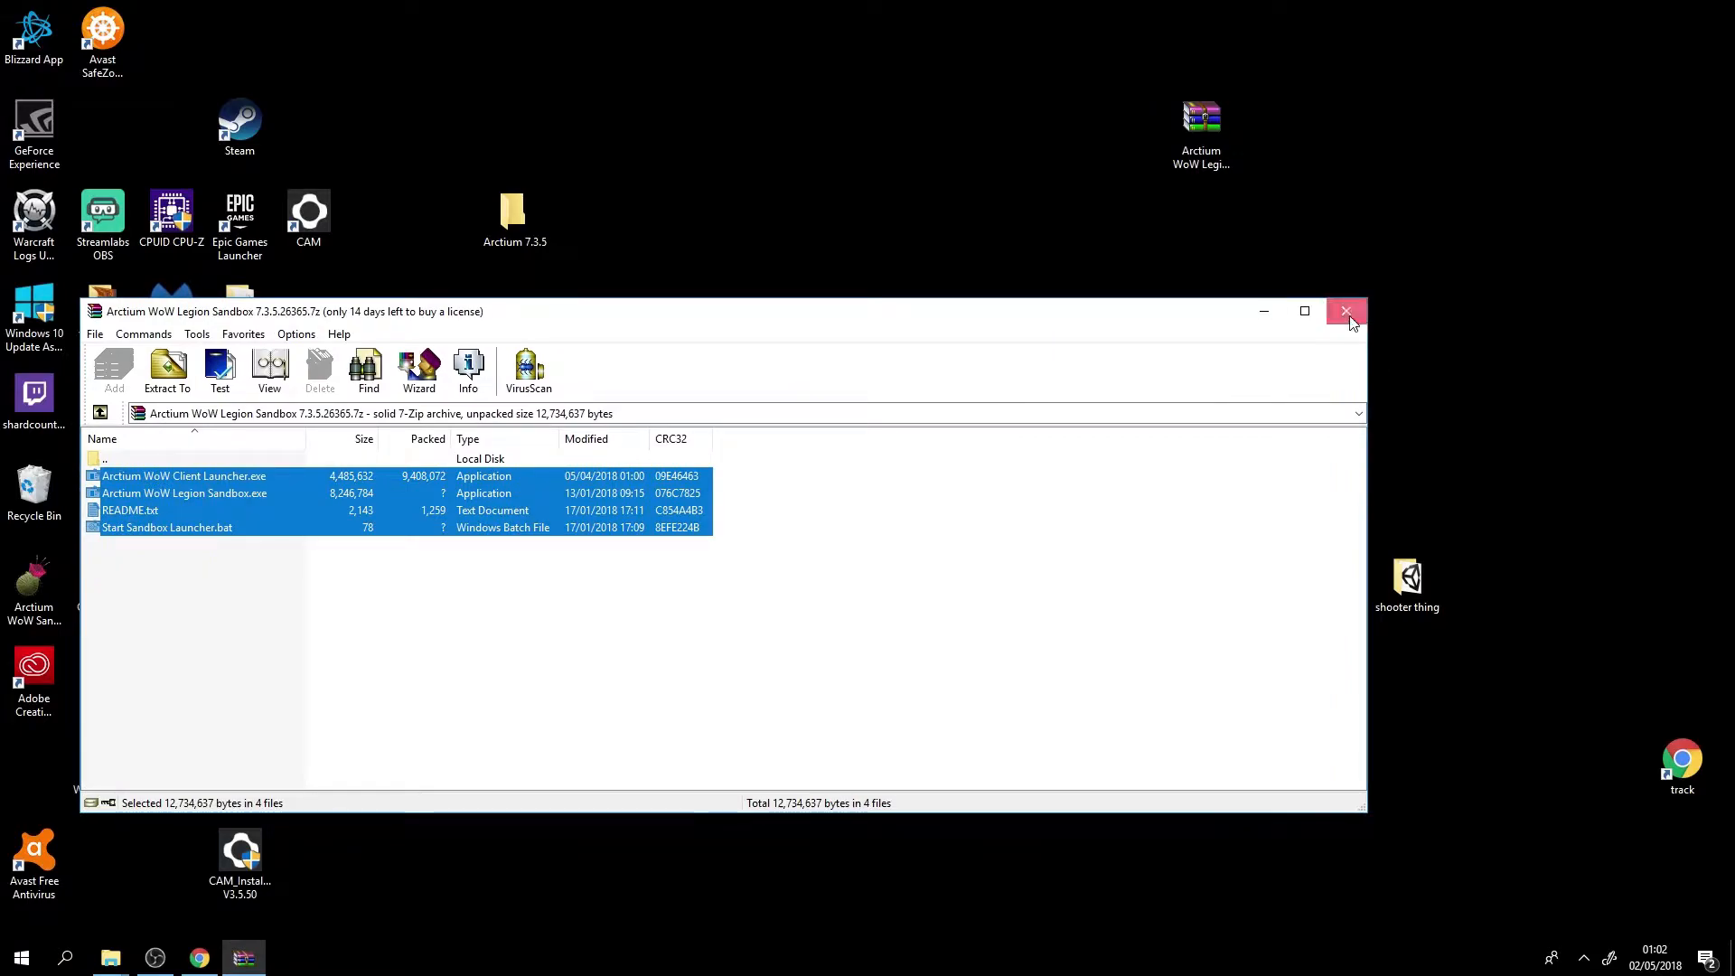
{"action": "left_click", "coordinate": [1346, 311]}
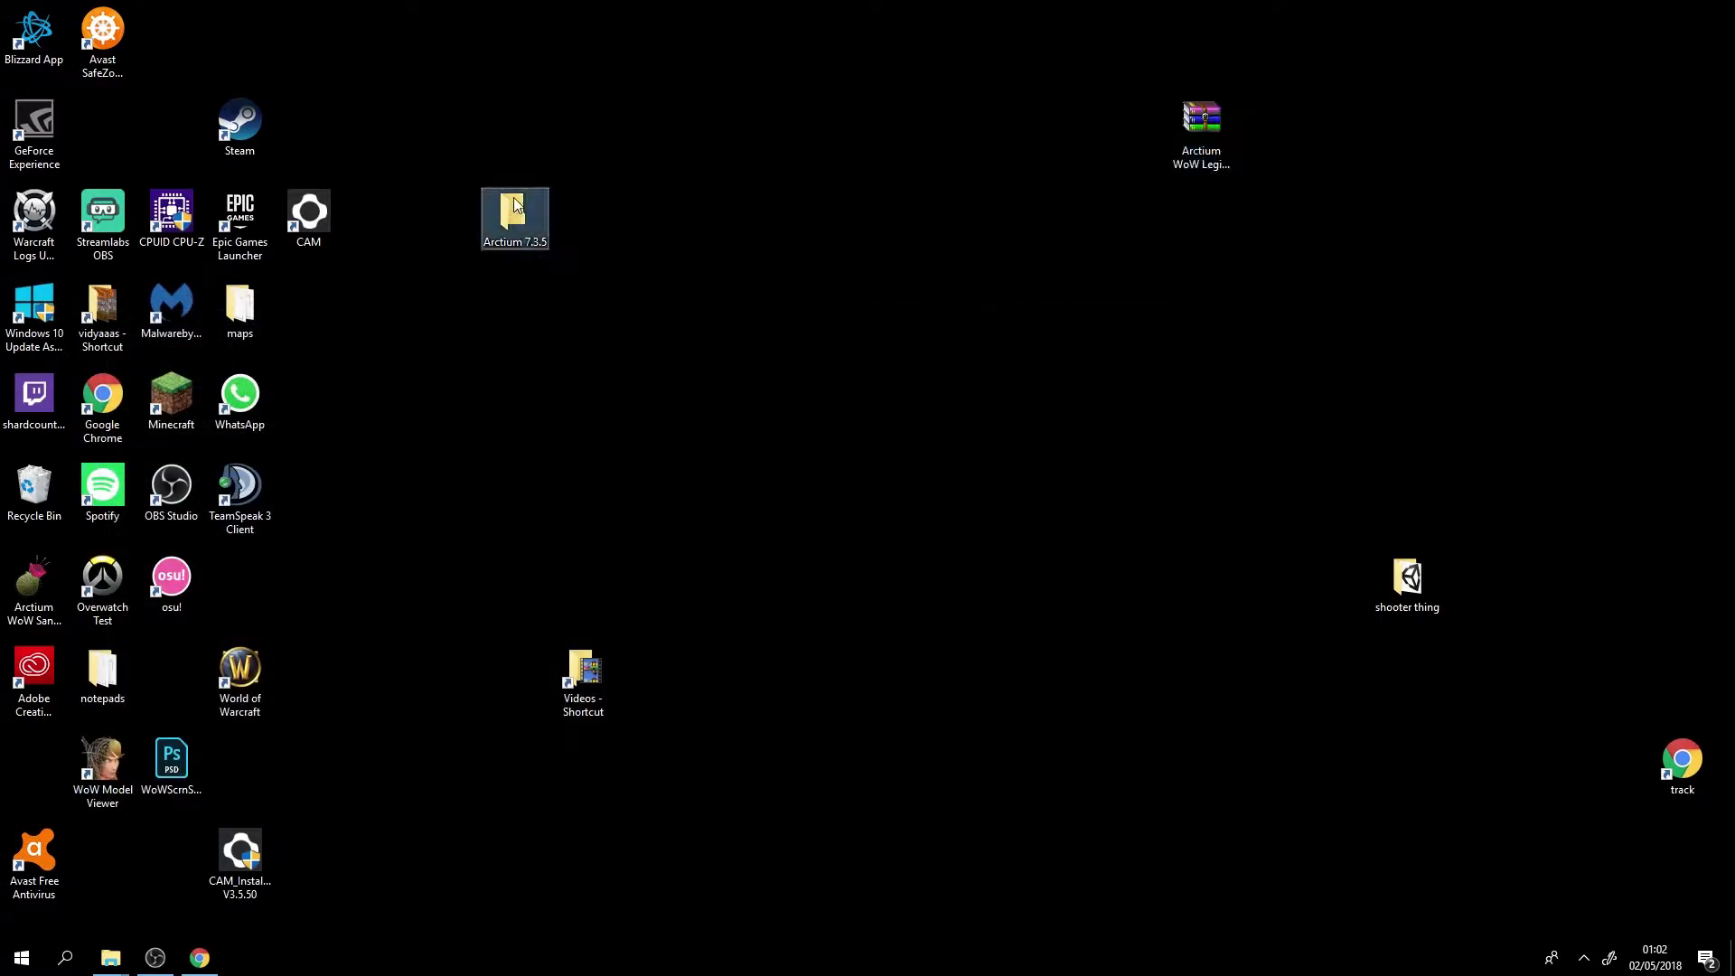
Open the Arctium 7.3.5 folder, then browse through C: to E:\World of Warcraft.
{"action": "double_click", "coordinate": [514, 217]}
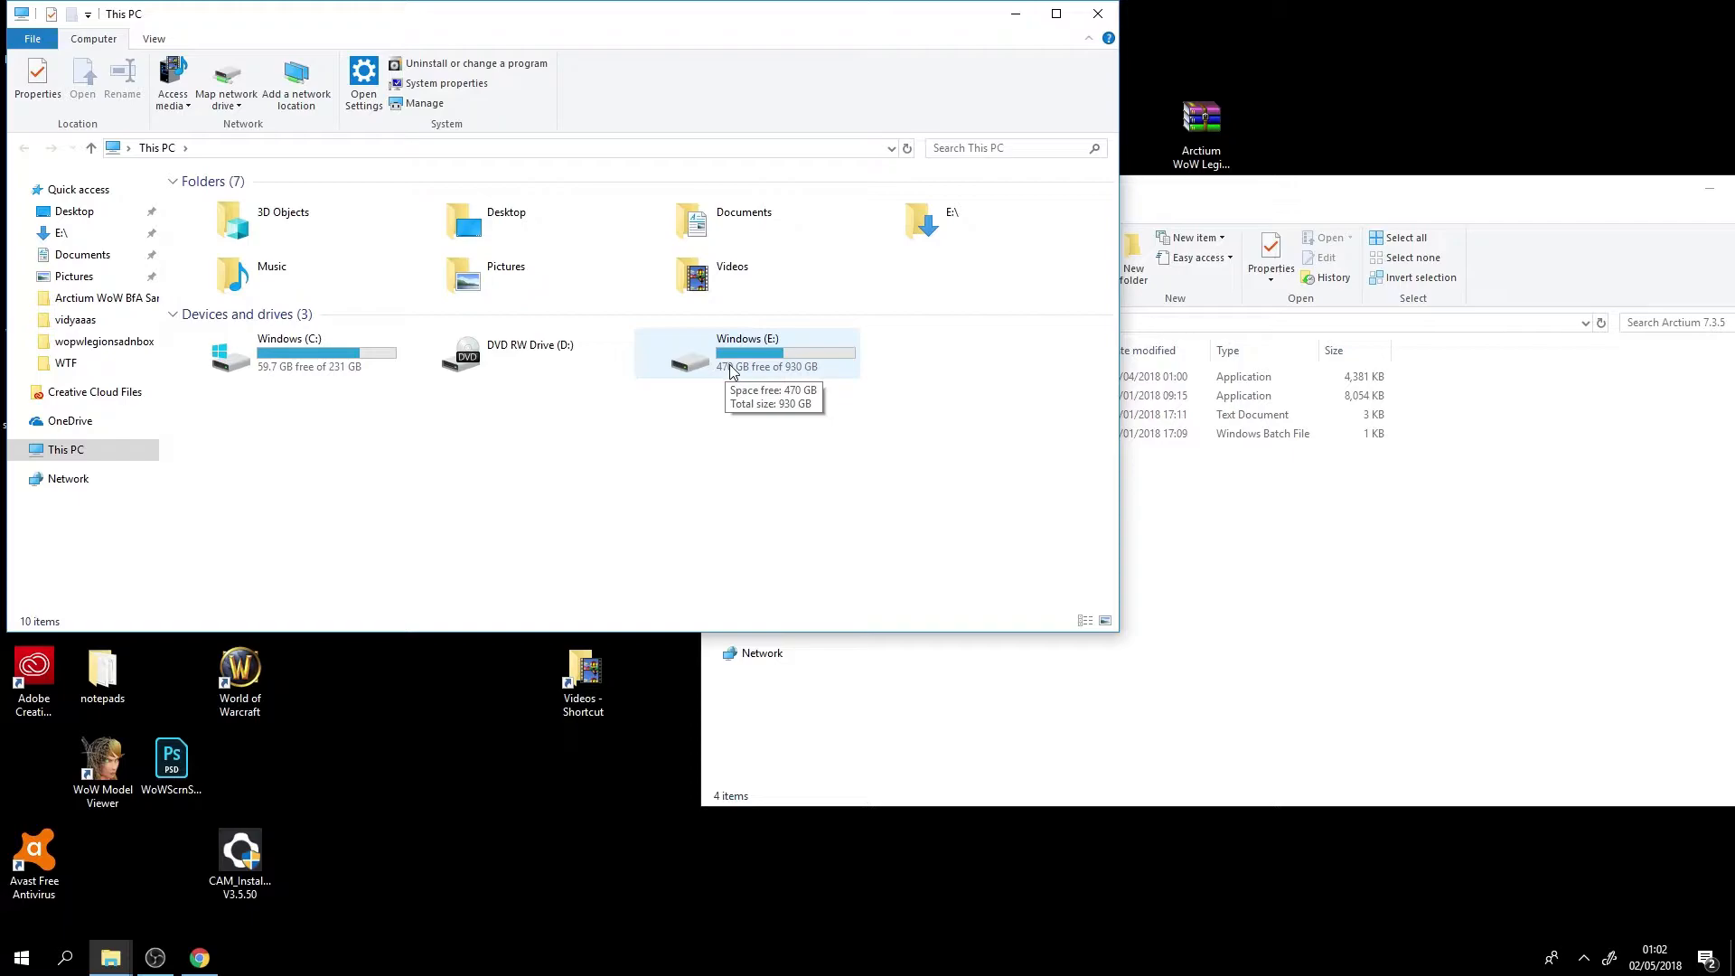
{"action": "mouse_move", "coordinate": [355, 369]}
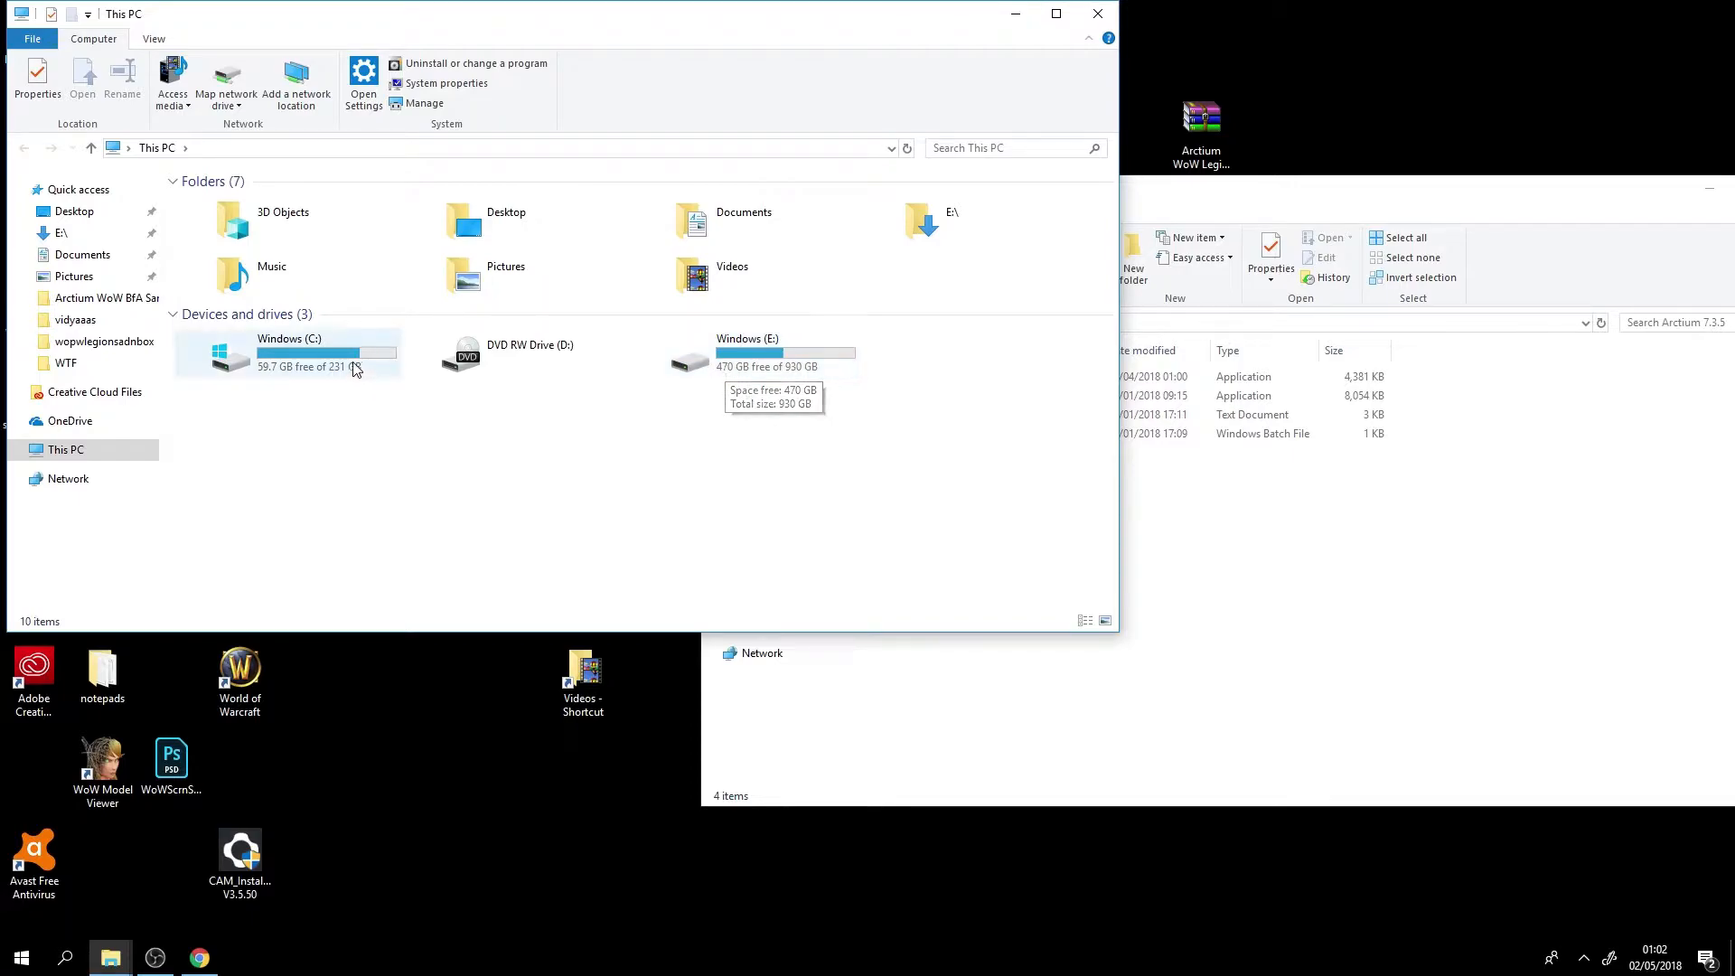
{"action": "double_click", "coordinate": [287, 351]}
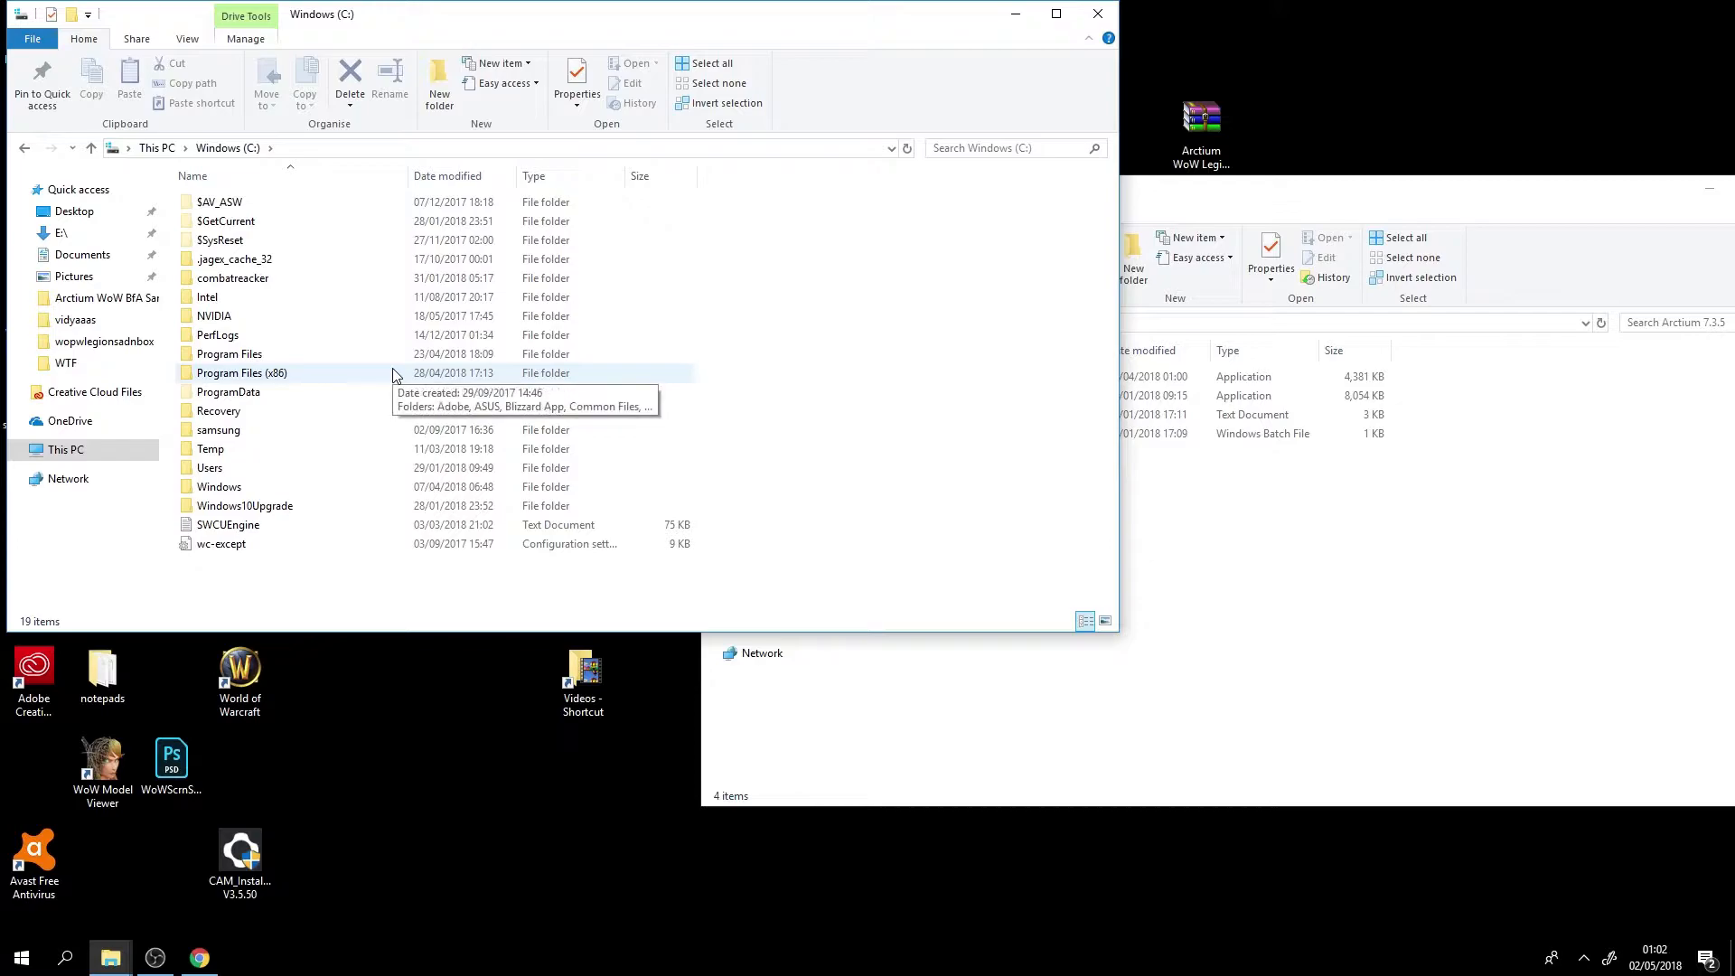
{"action": "double_click", "coordinate": [242, 371]}
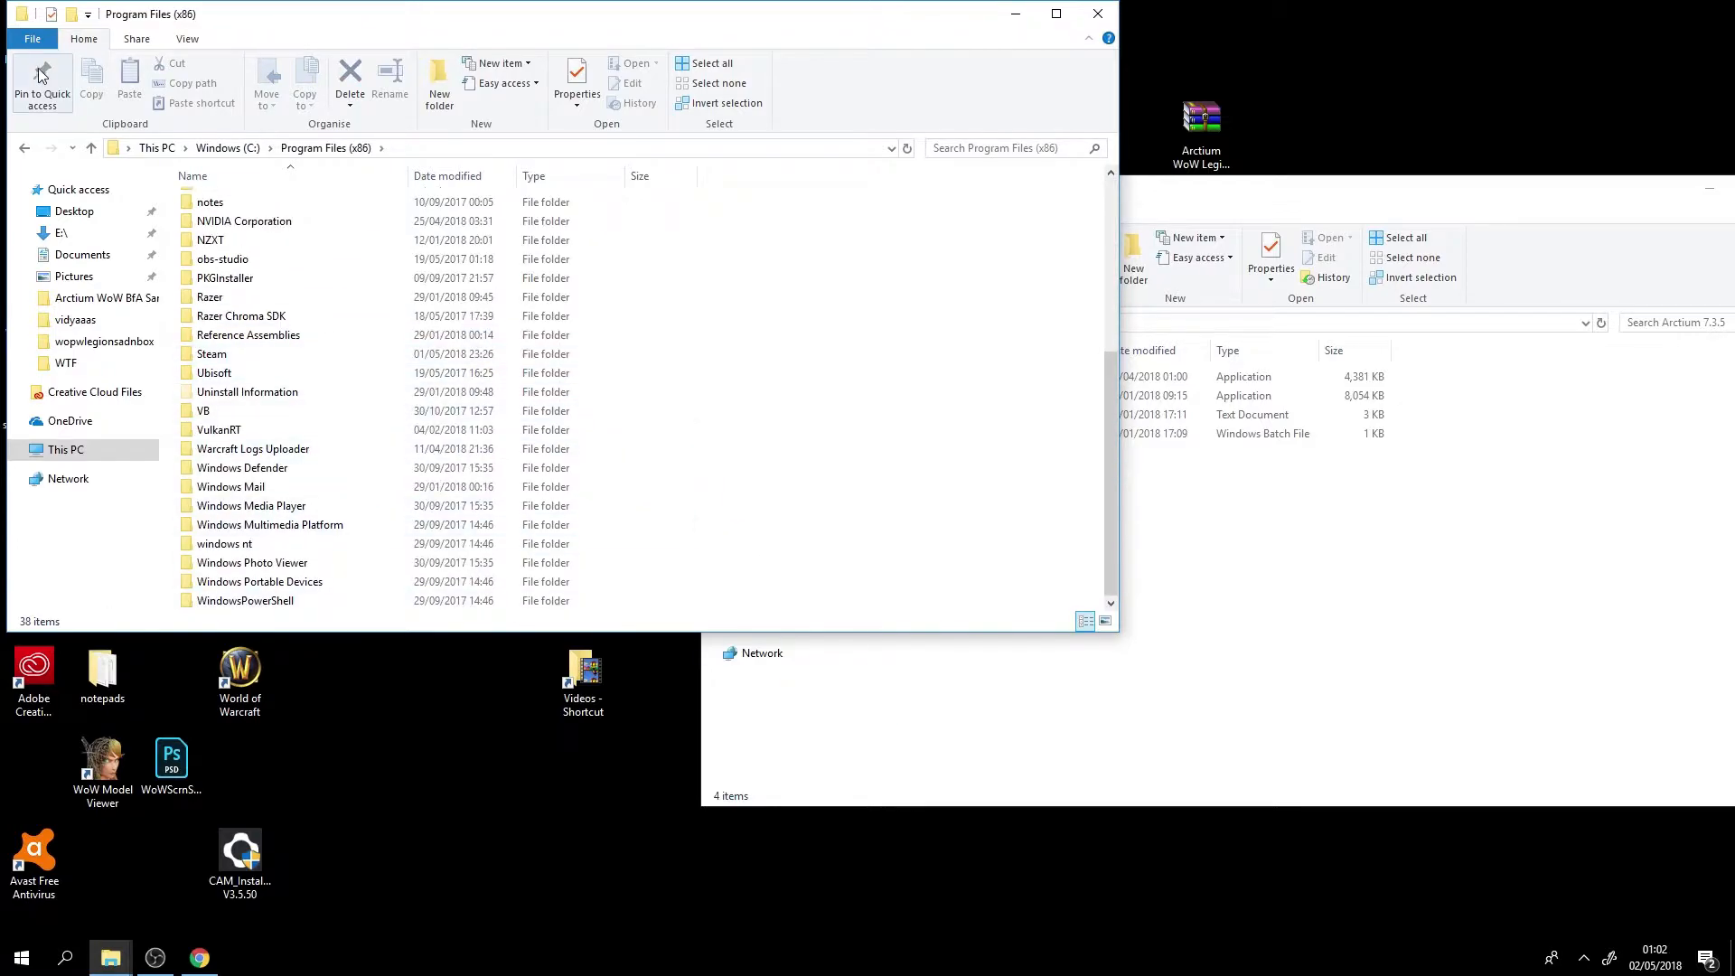
{"action": "left_click", "coordinate": [65, 450]}
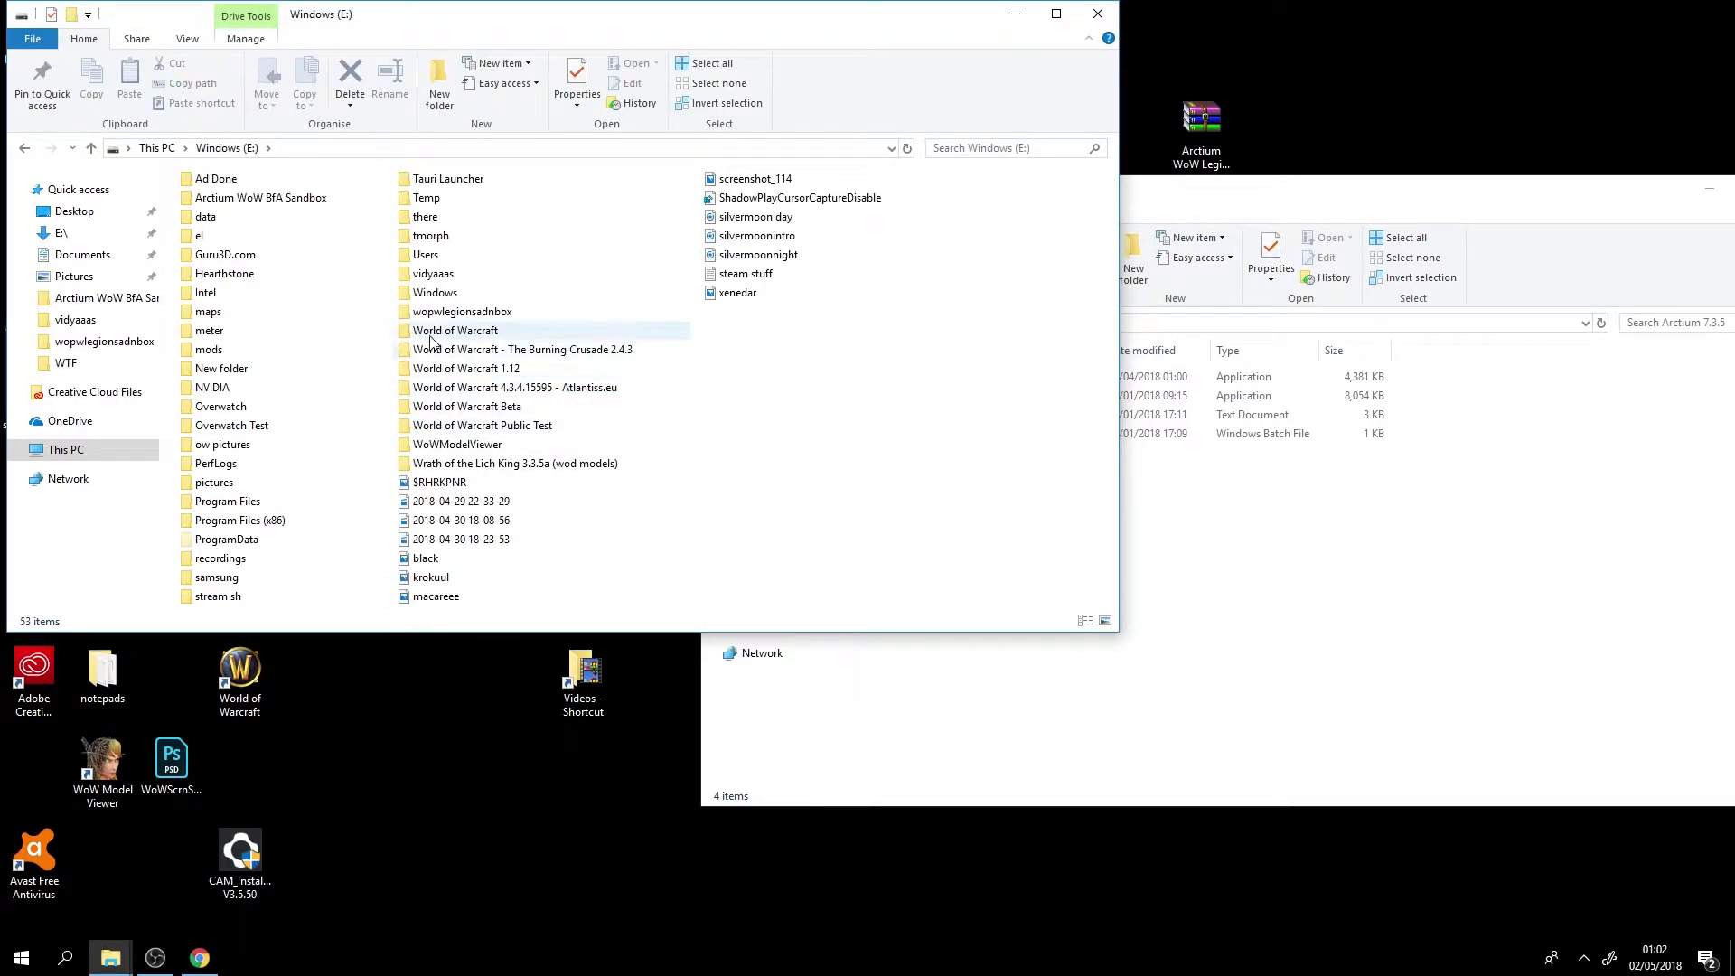
{"action": "double_click", "coordinate": [454, 329]}
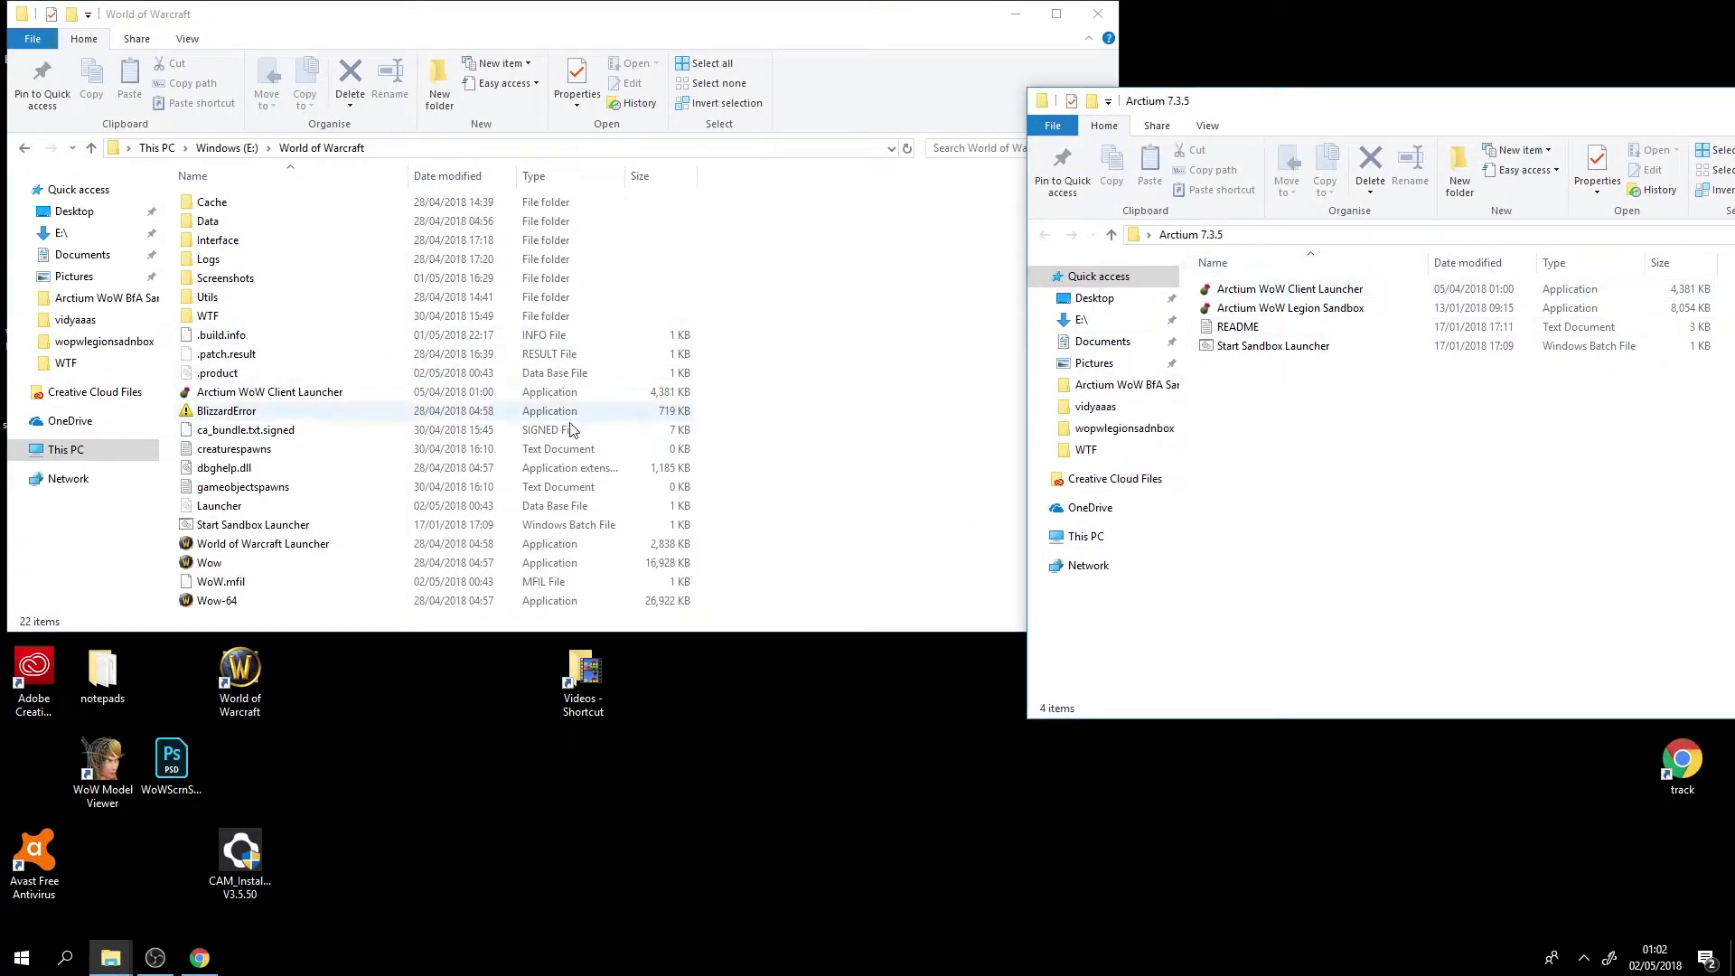
Copy Arctium WoW Client Launcher and Start Sandbox Launcher into E:\World of Warcraft, replacing existing copies.
{"action": "left_click", "coordinate": [332, 373]}
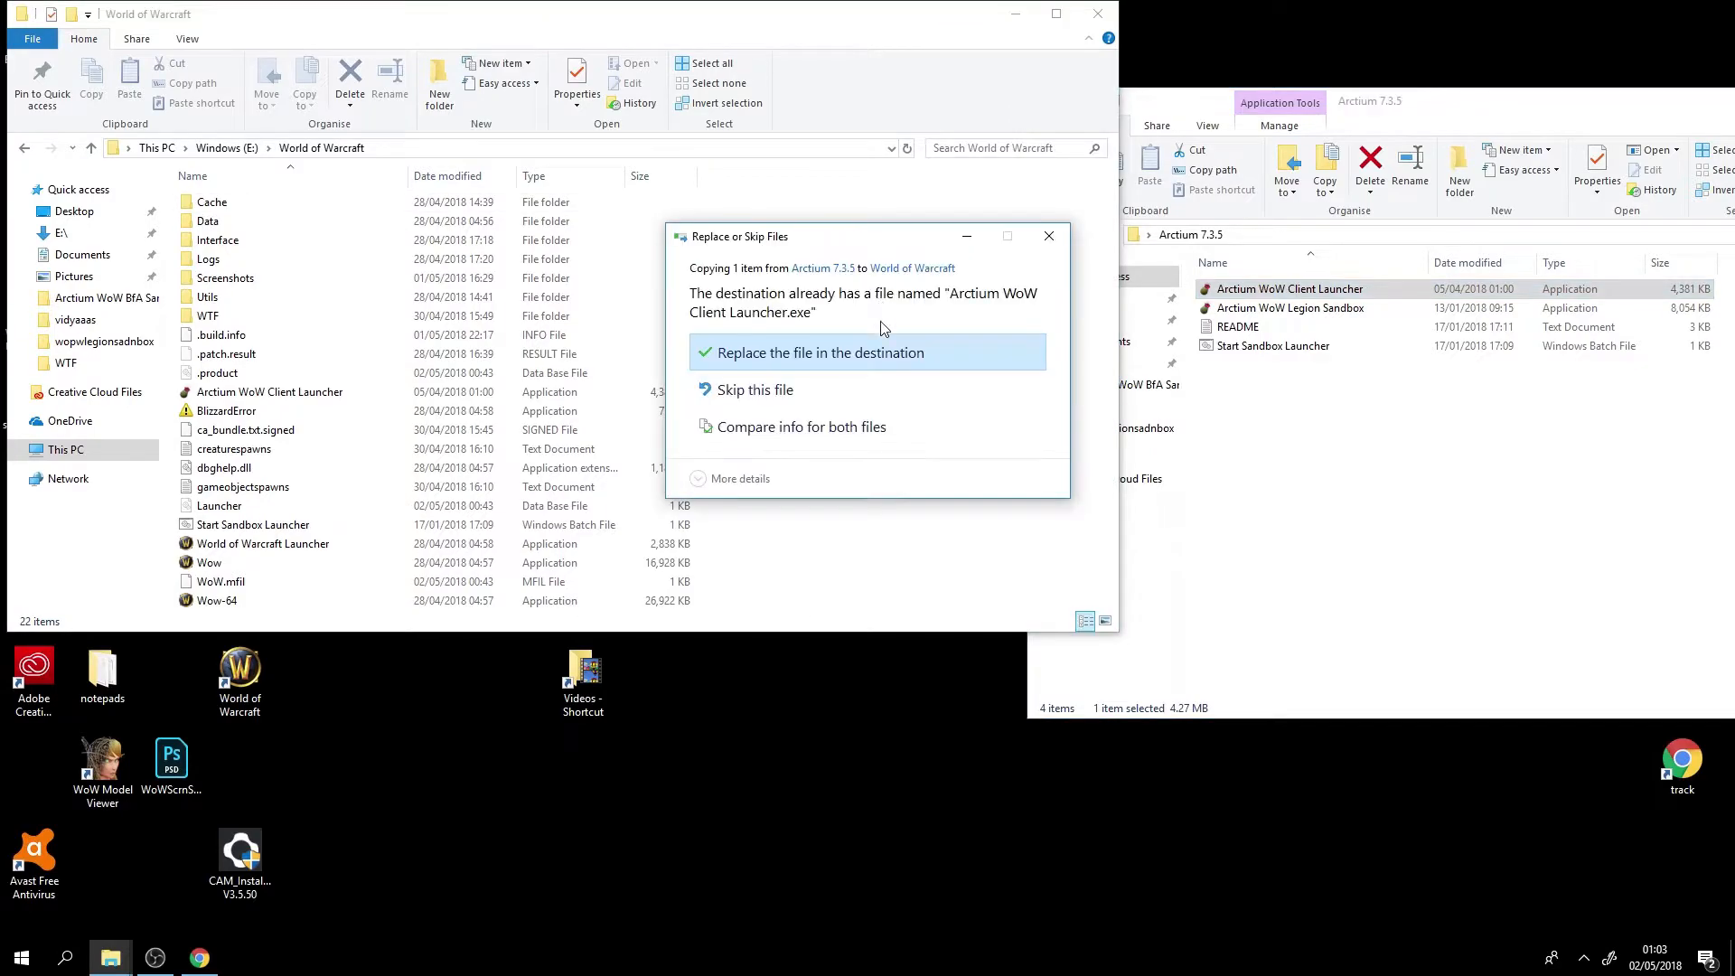
{"action": "mouse_move", "coordinate": [512, 336]}
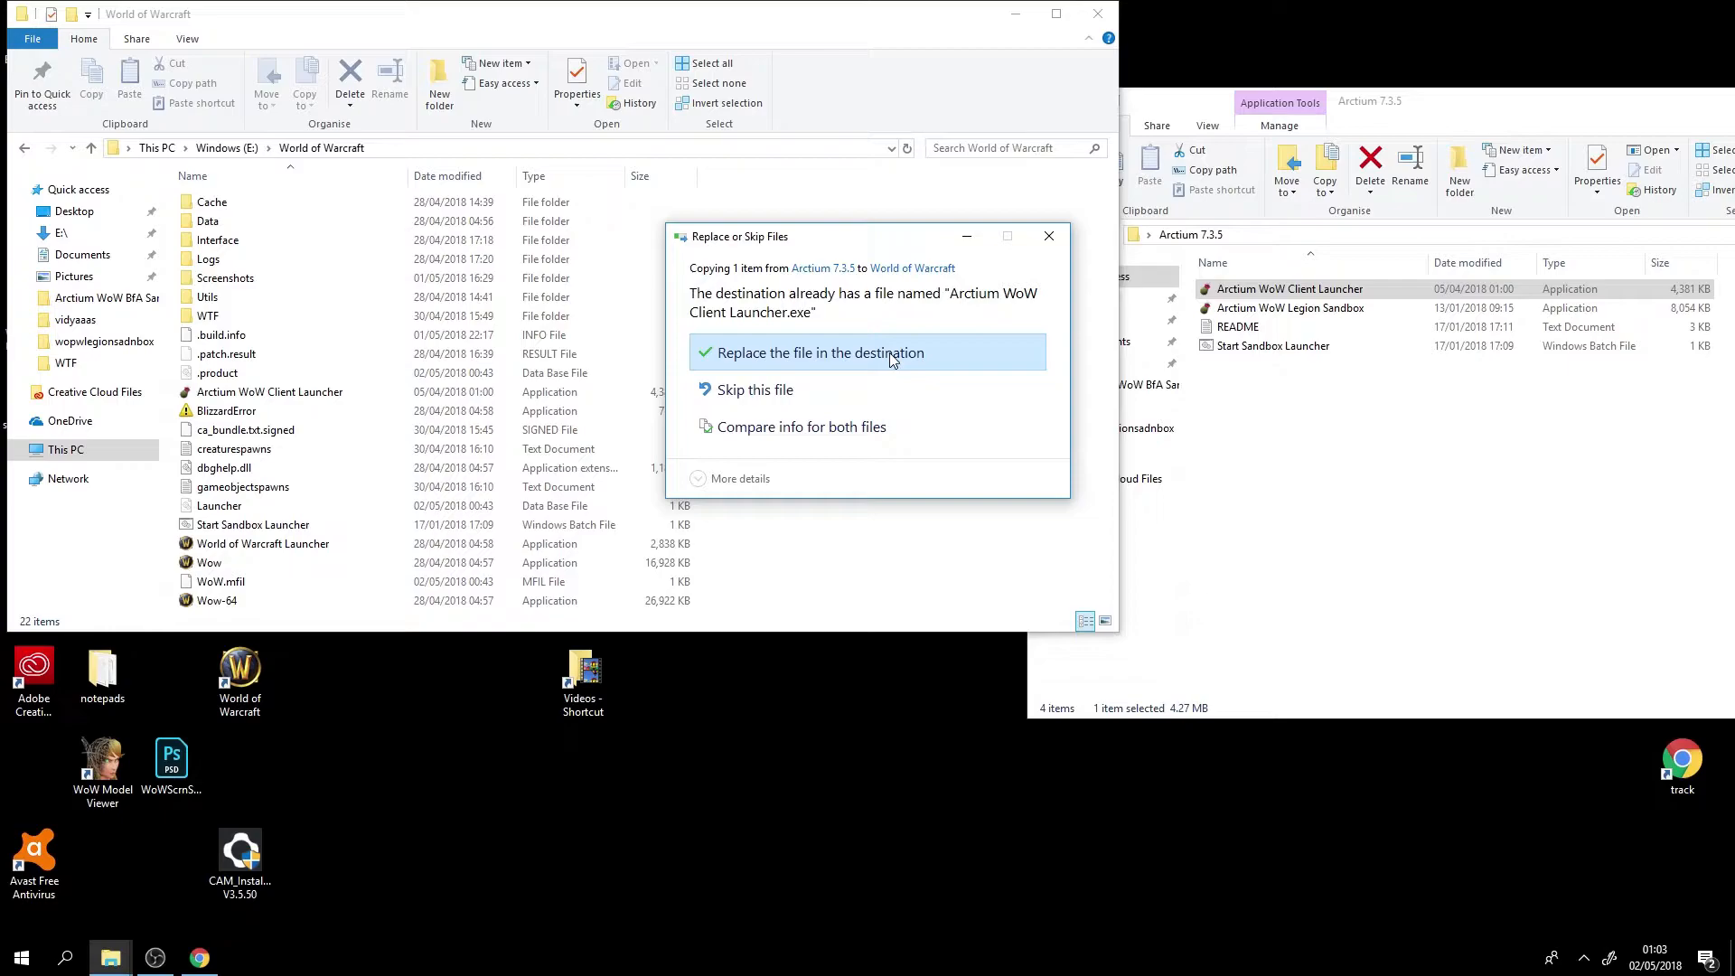
{"action": "left_click", "coordinate": [818, 352]}
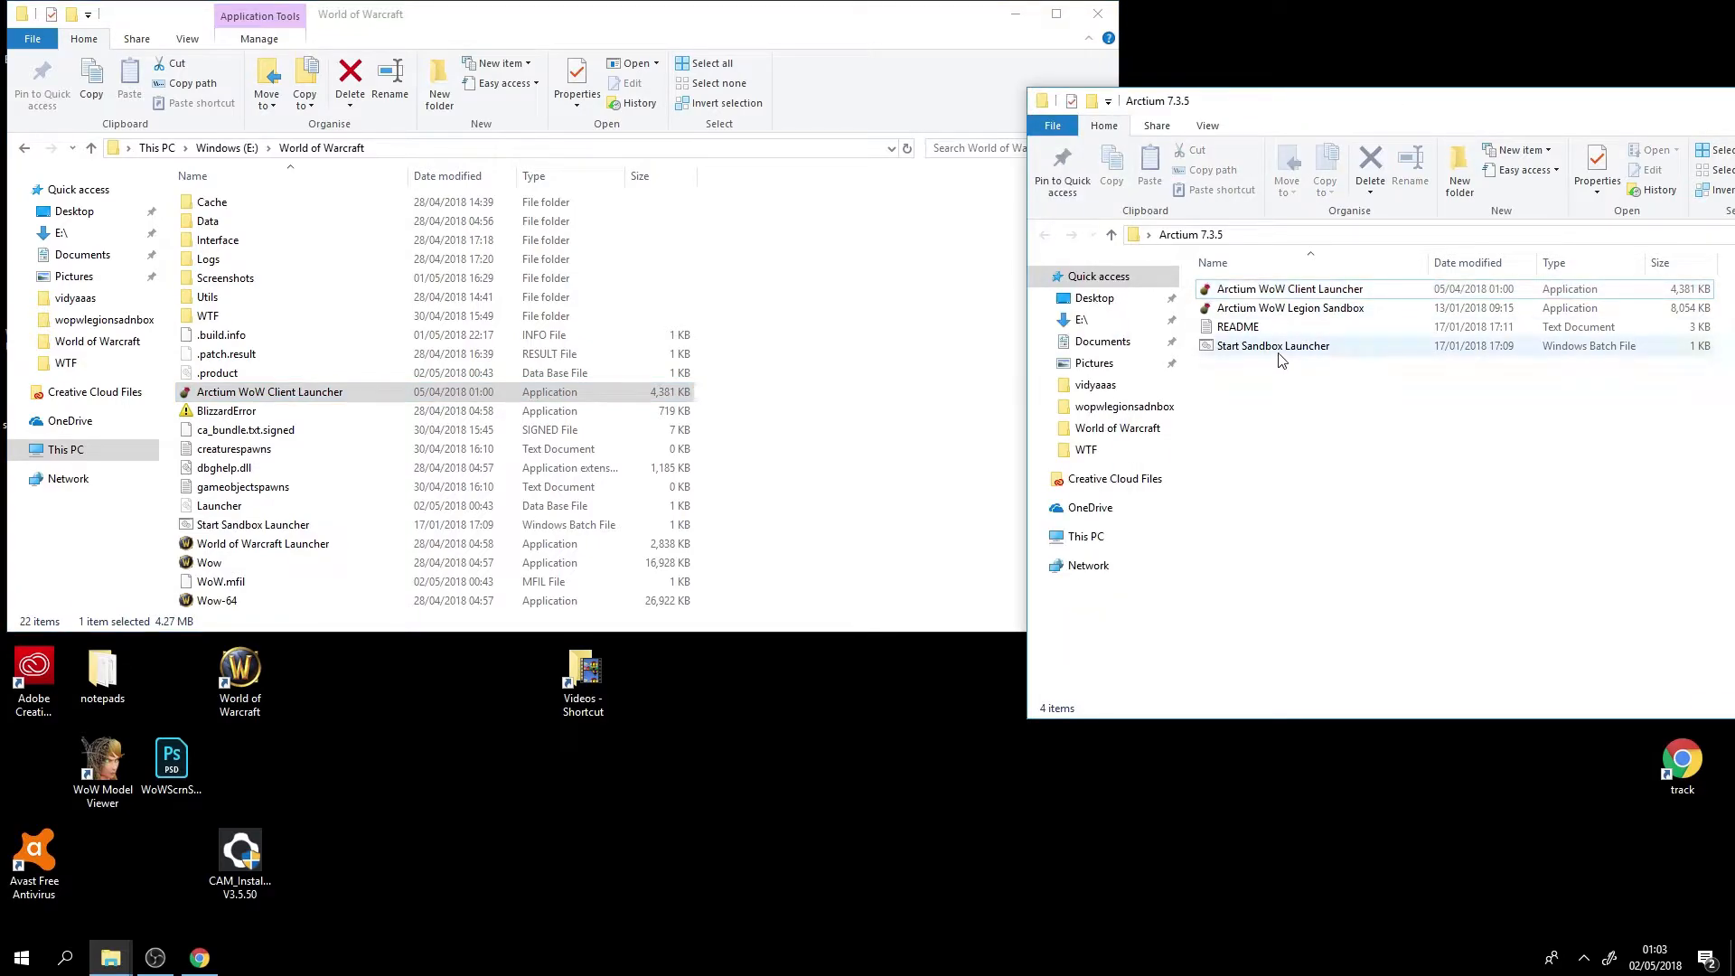
{"action": "mouse_move", "coordinate": [1273, 346]}
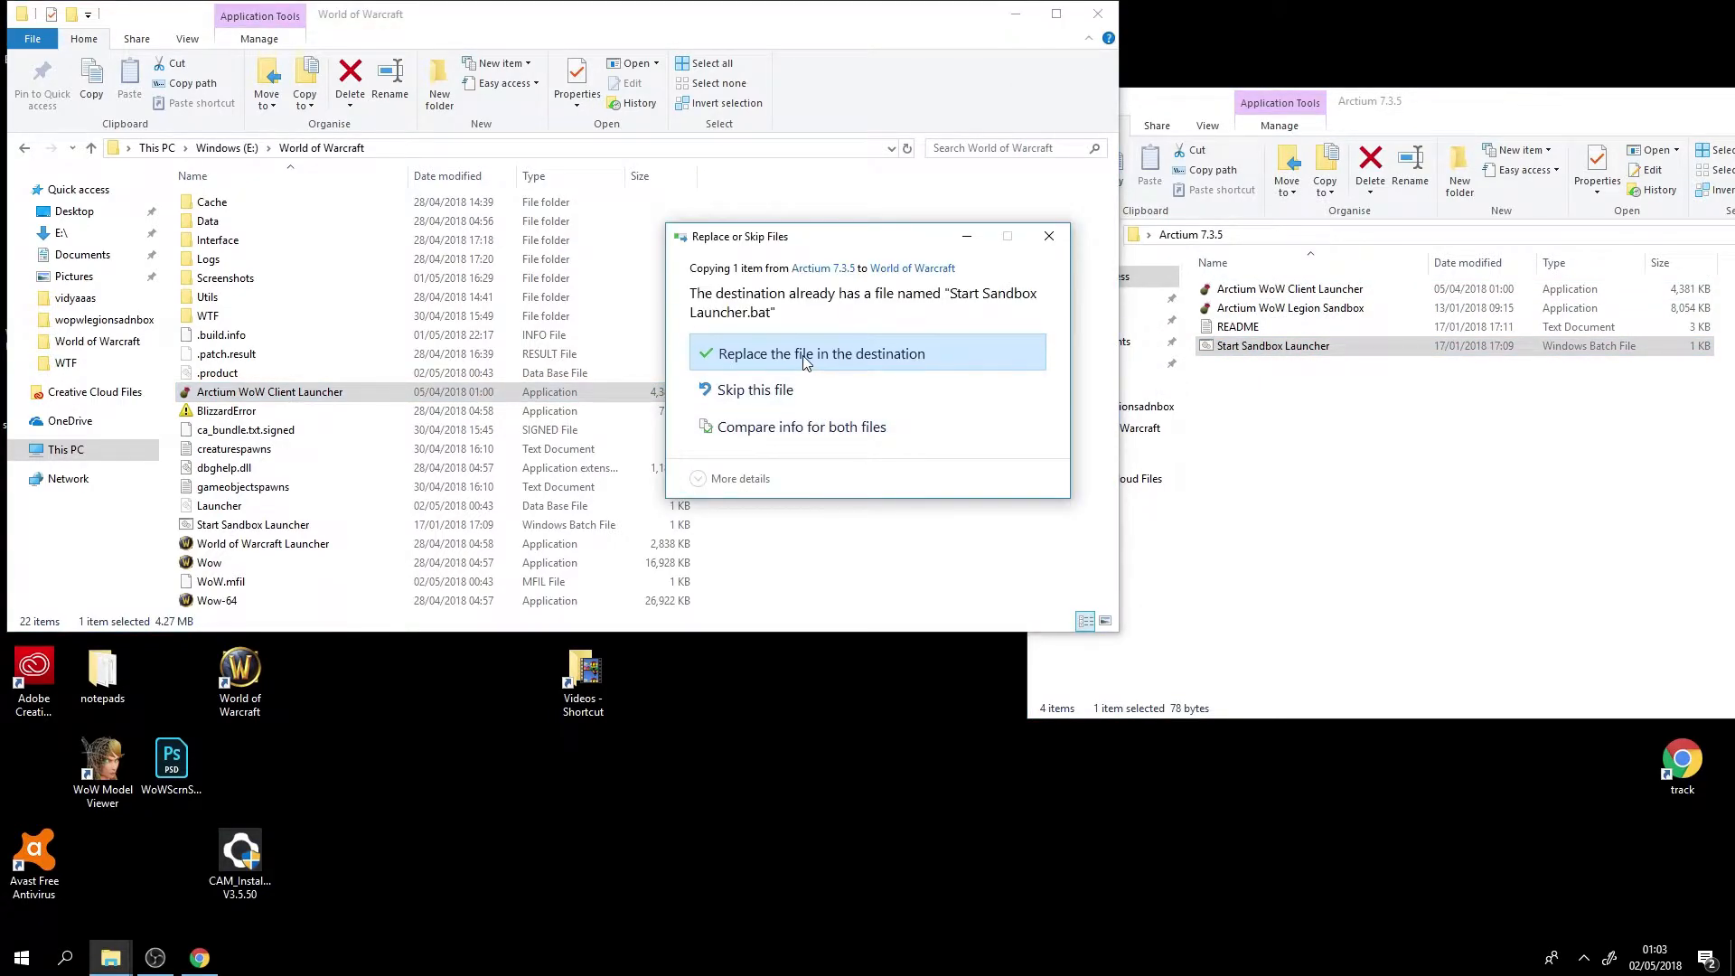
{"action": "left_click", "coordinate": [822, 352]}
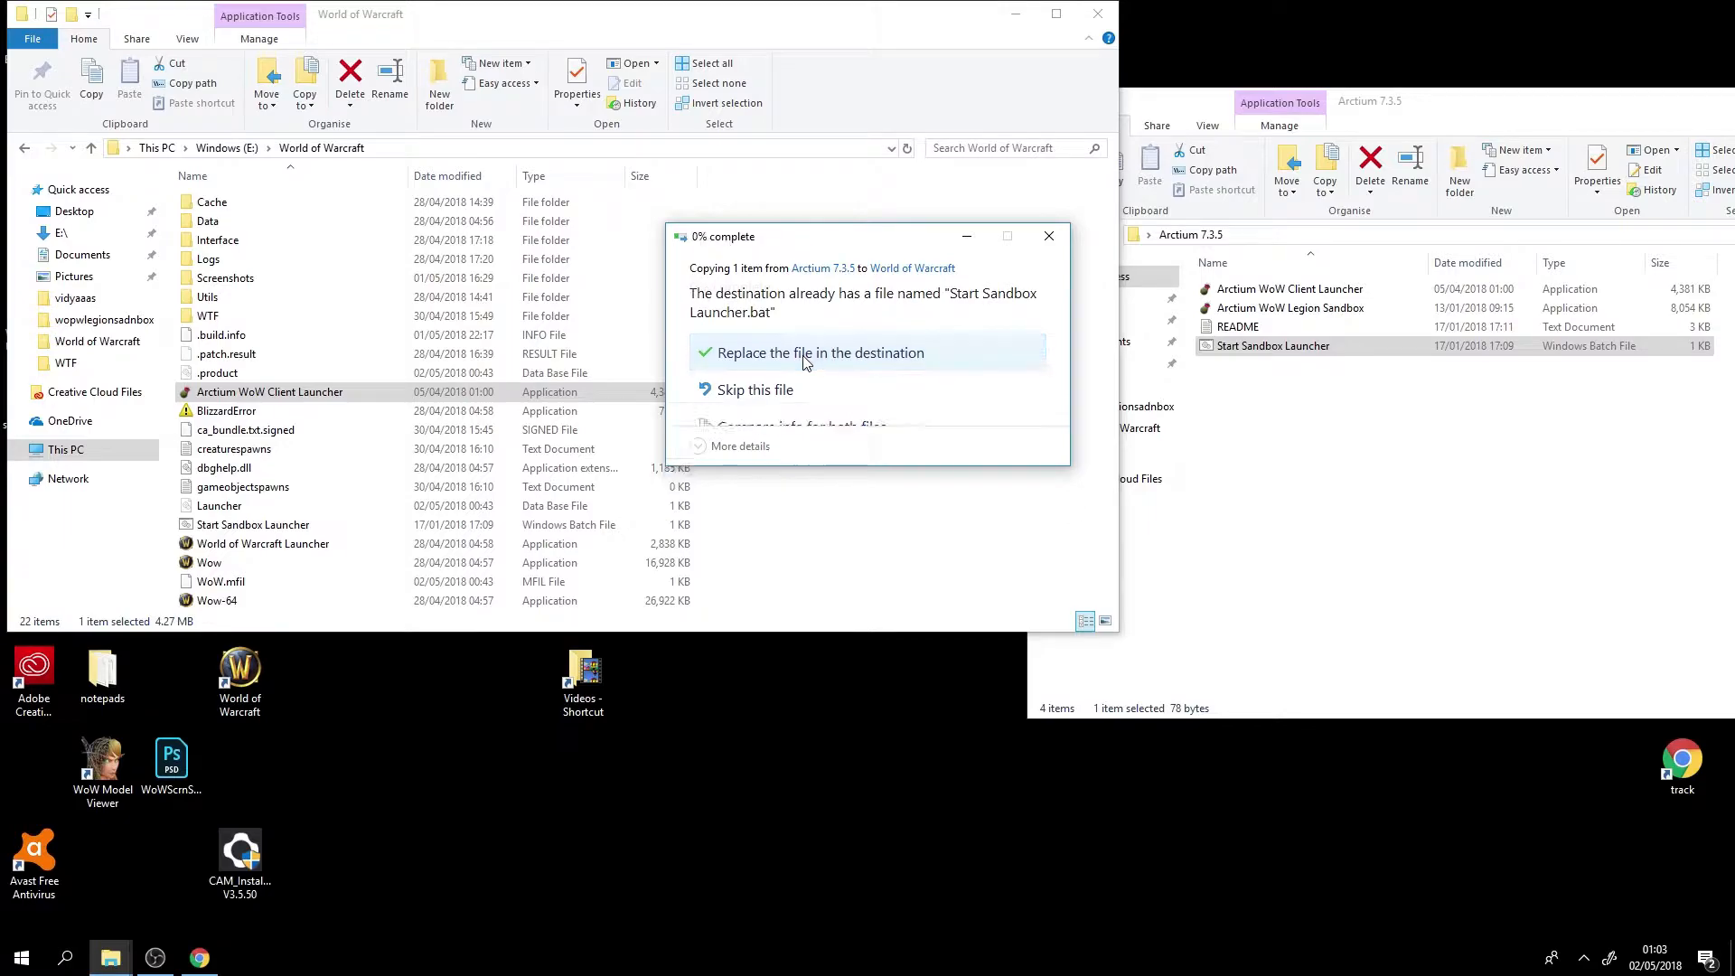
{"action": "left_click", "coordinate": [820, 352]}
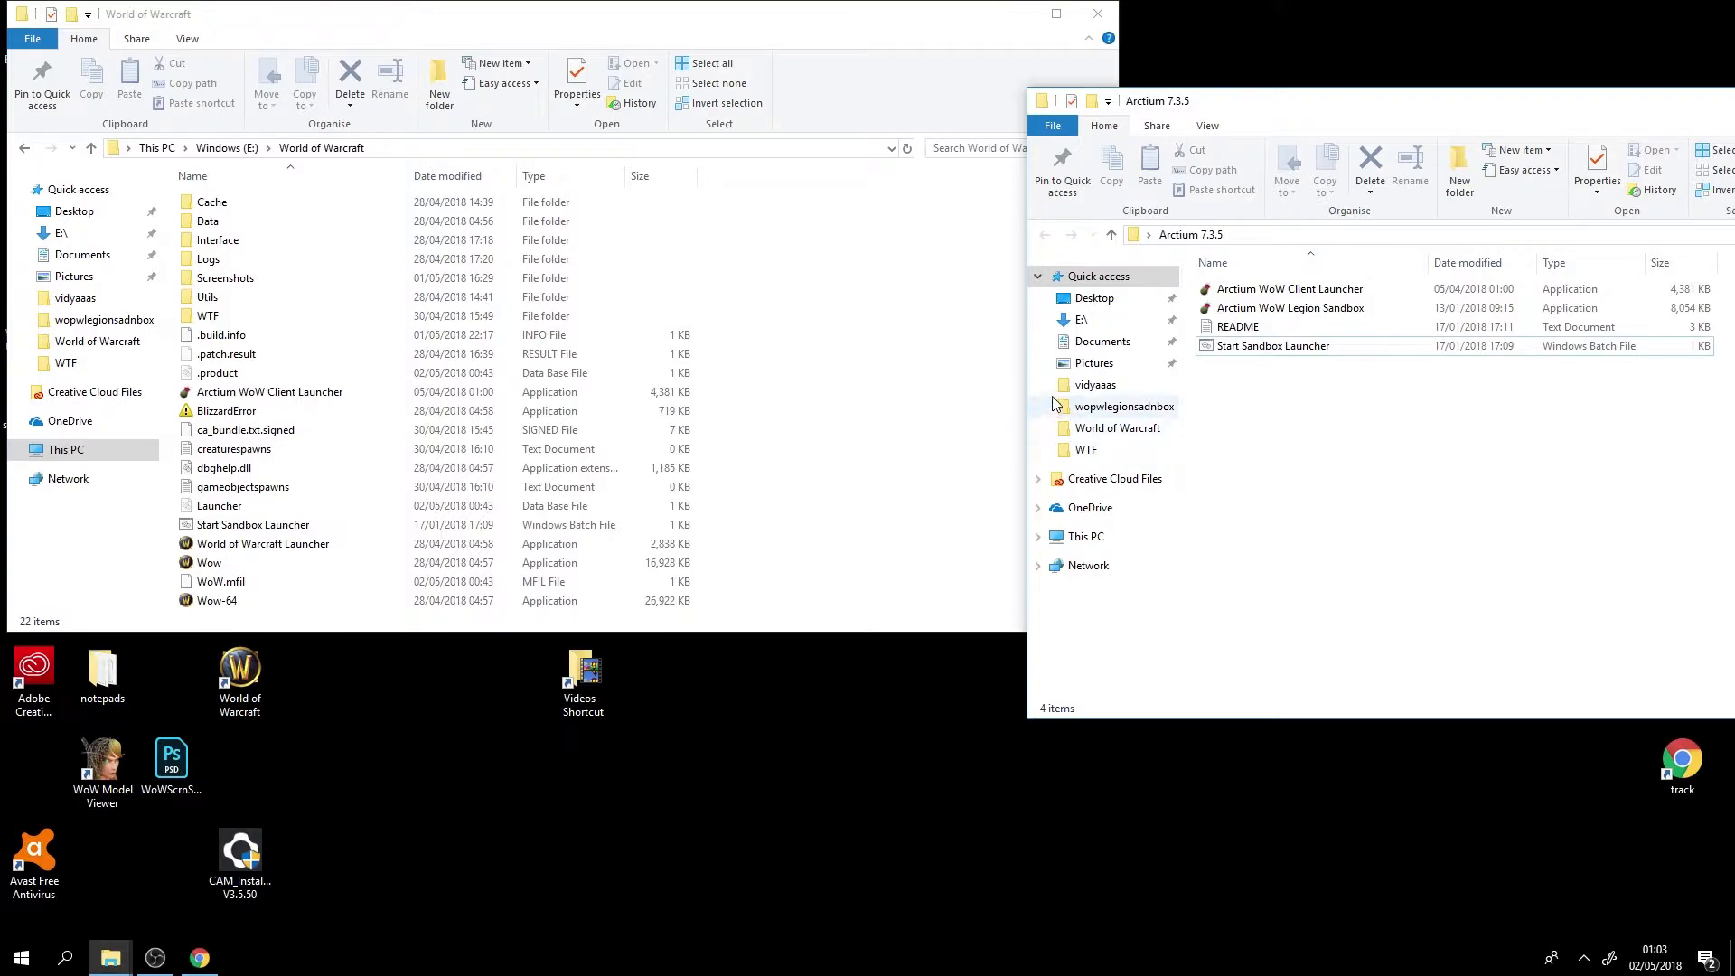
{"action": "mouse_move", "coordinate": [1293, 427]}
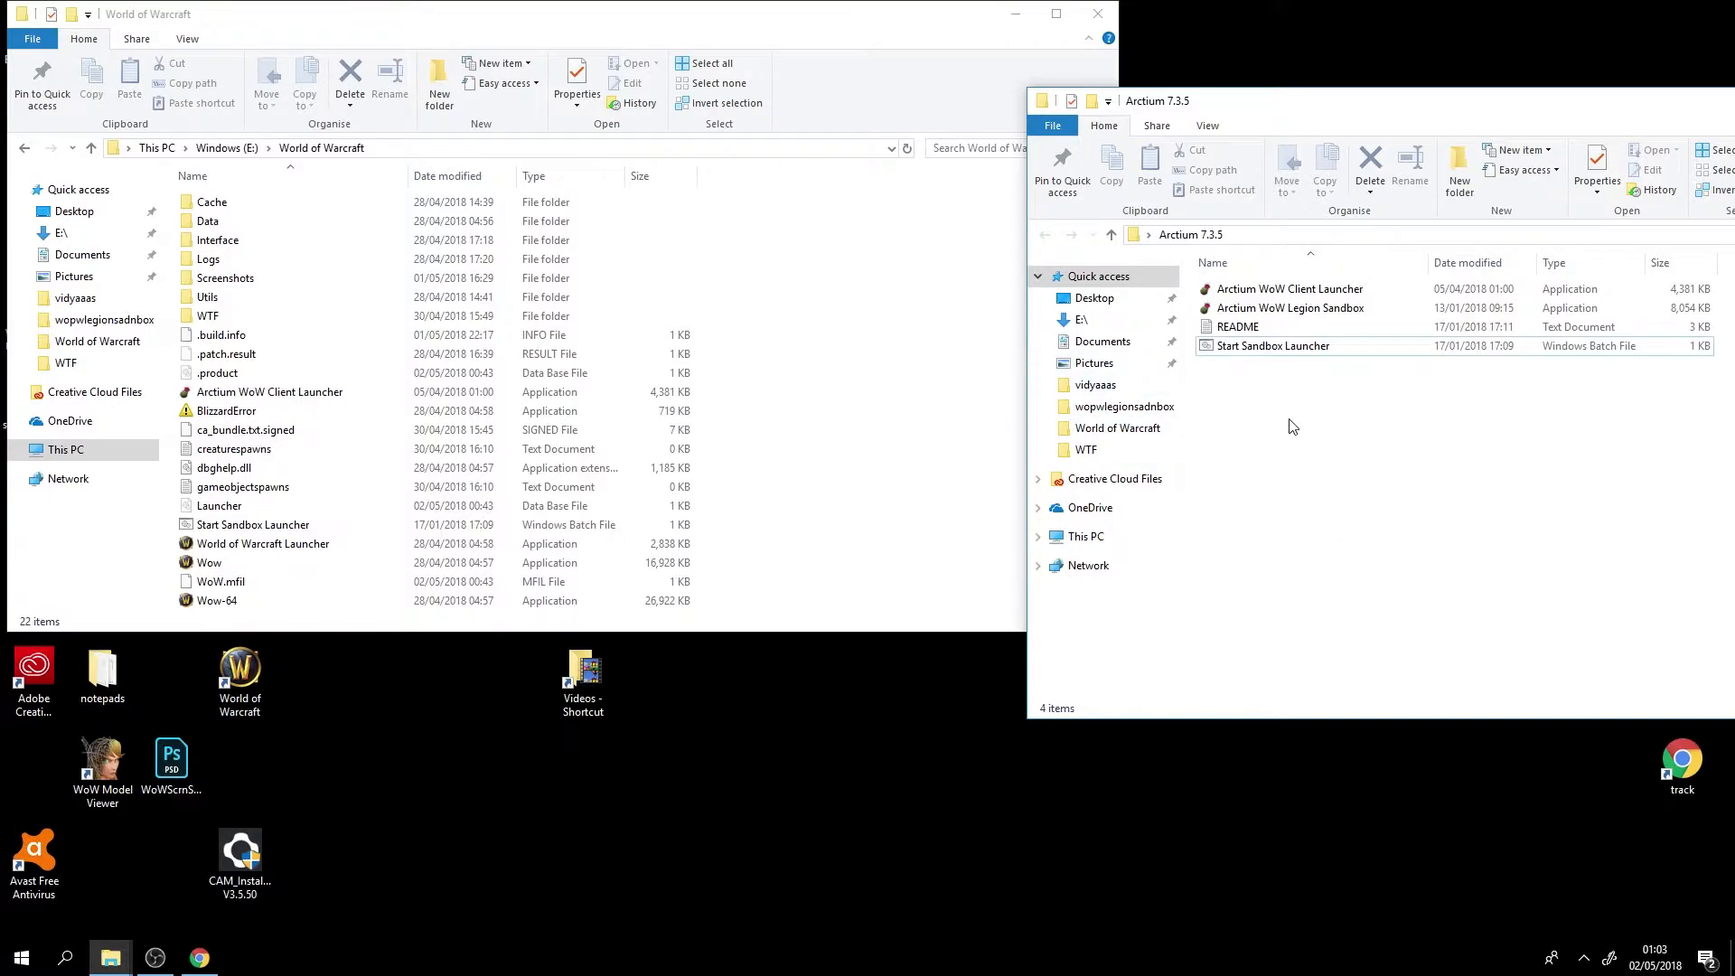
{"action": "mouse_move", "coordinate": [1289, 308]}
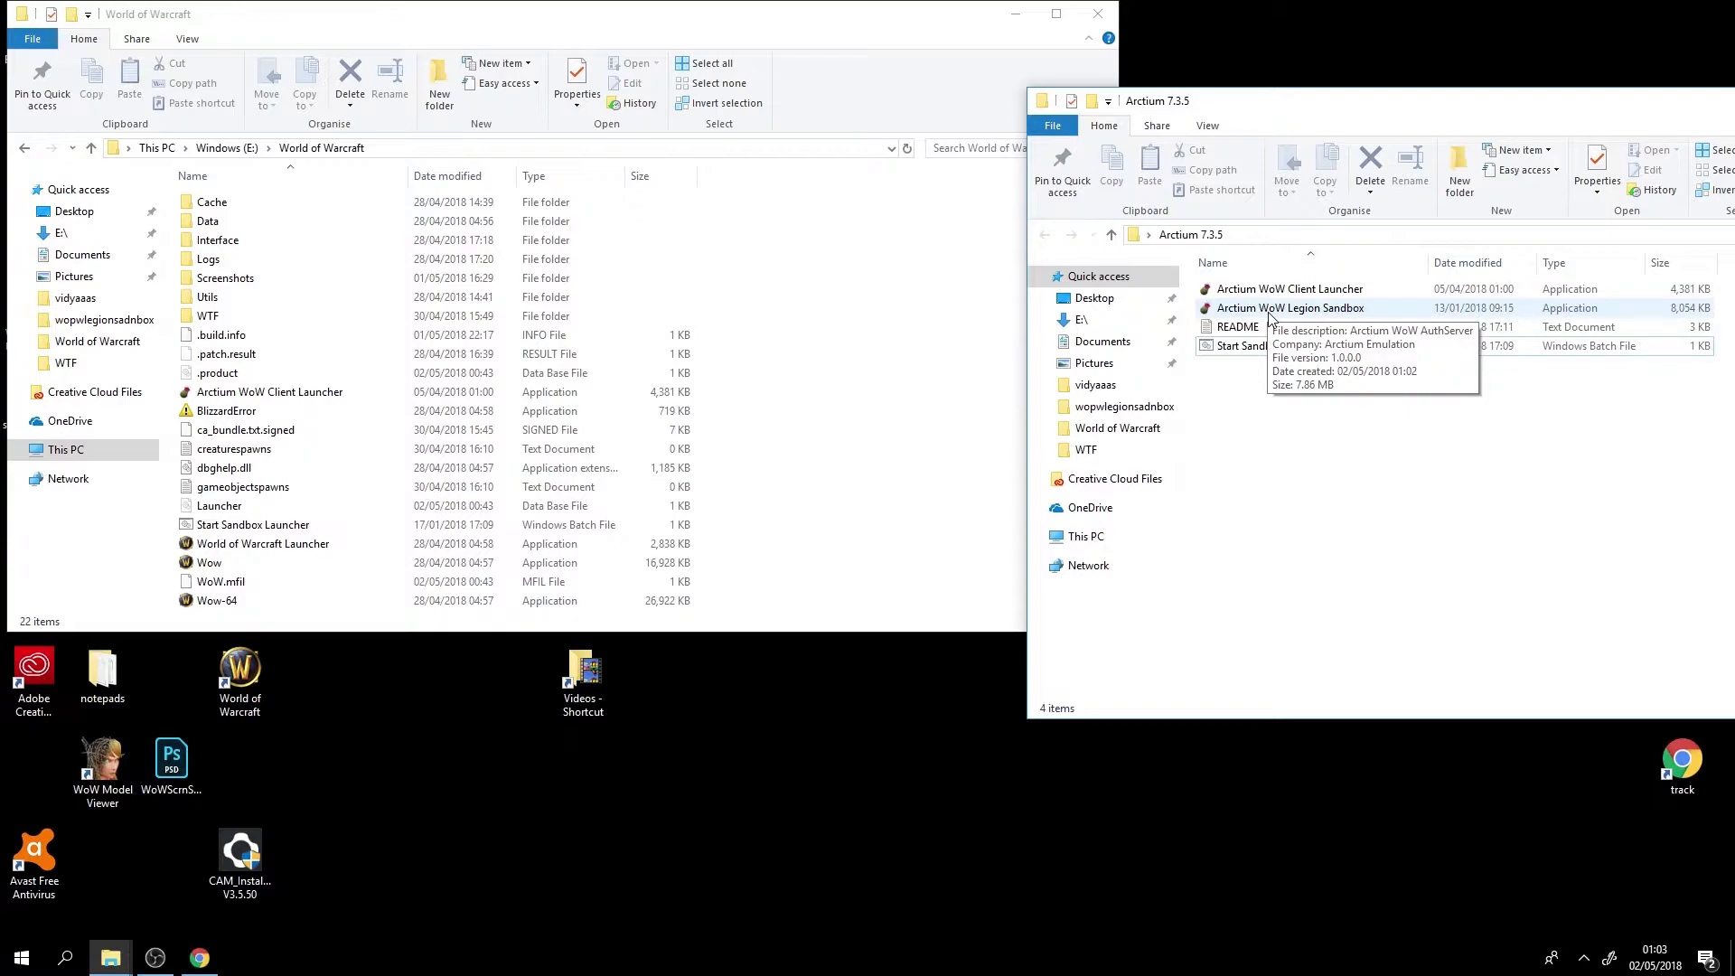
Start Arctium WoW Legion Sandbox.exe, then launch the game via Start Sandbox Launcher.
{"action": "double_click", "coordinate": [1291, 307]}
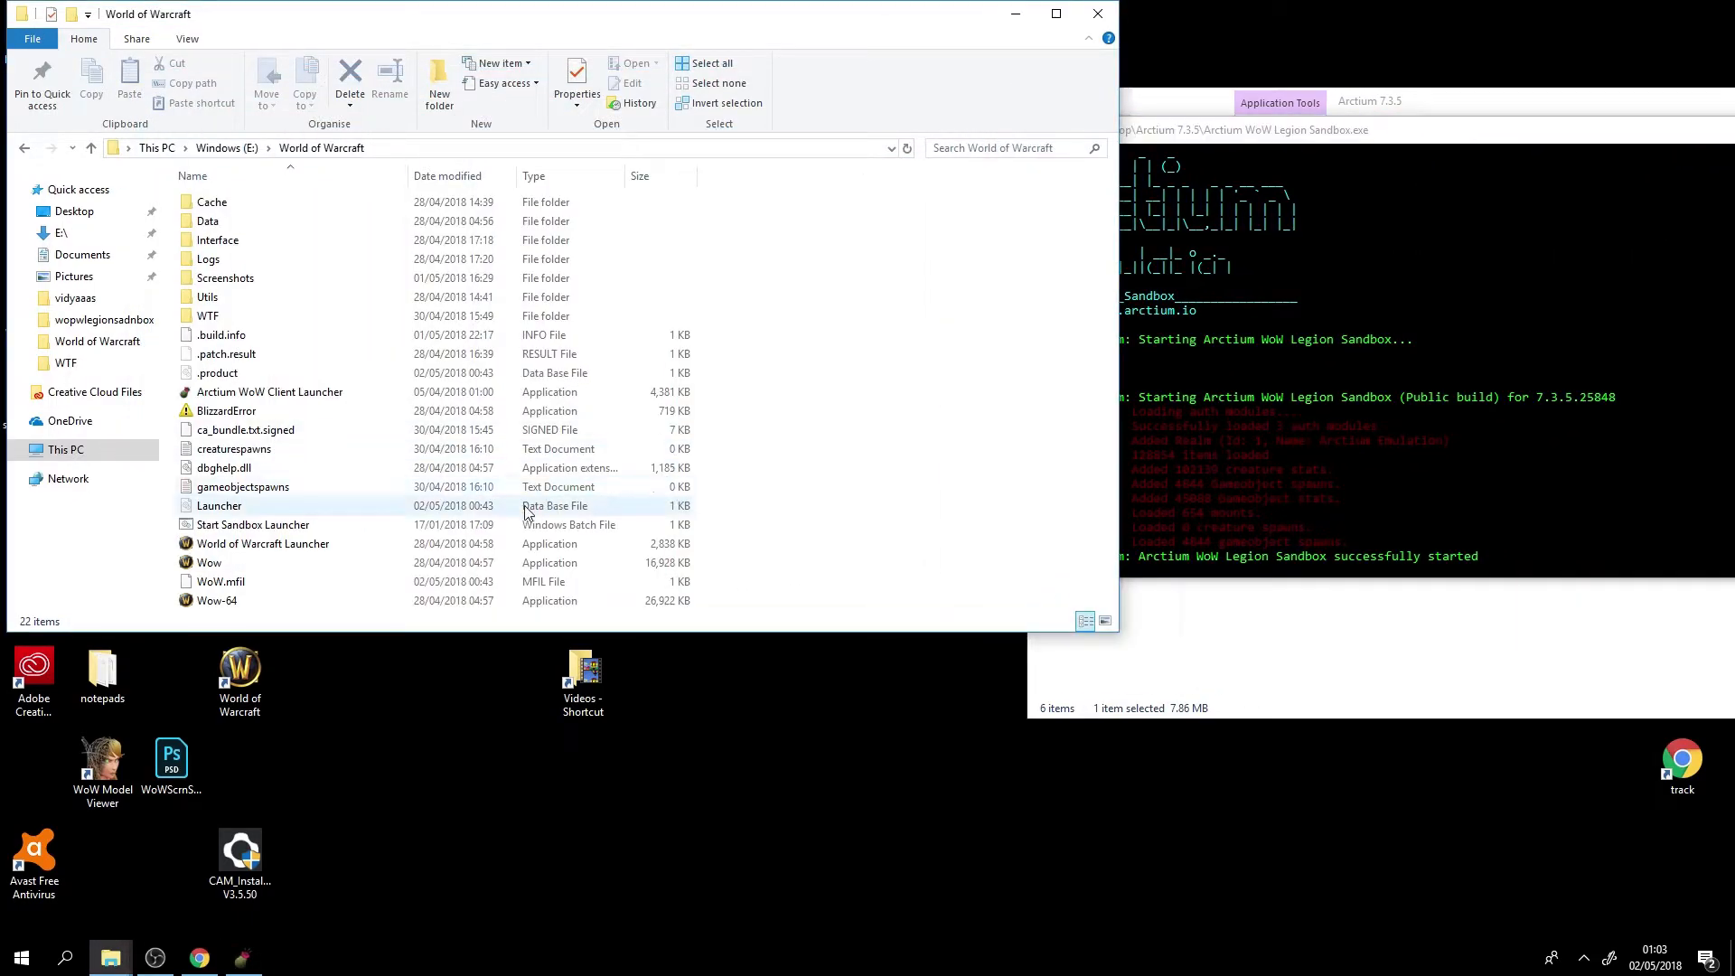
{"action": "mouse_move", "coordinate": [387, 520]}
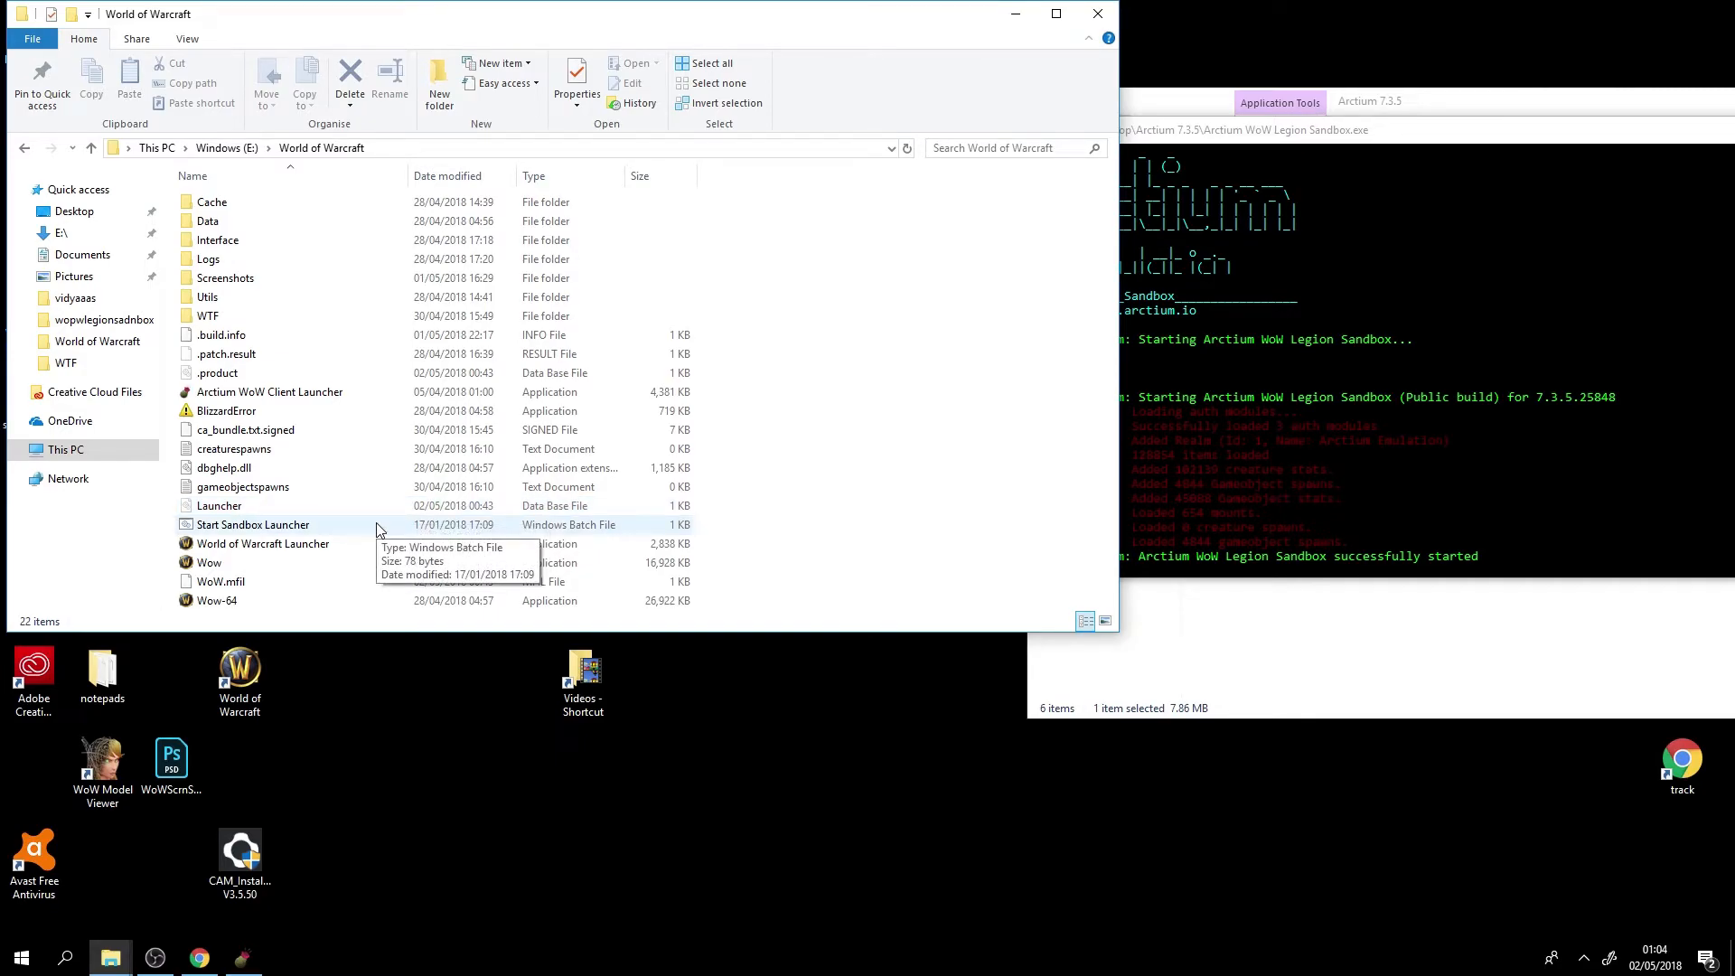
{"action": "left_click", "coordinate": [252, 523]}
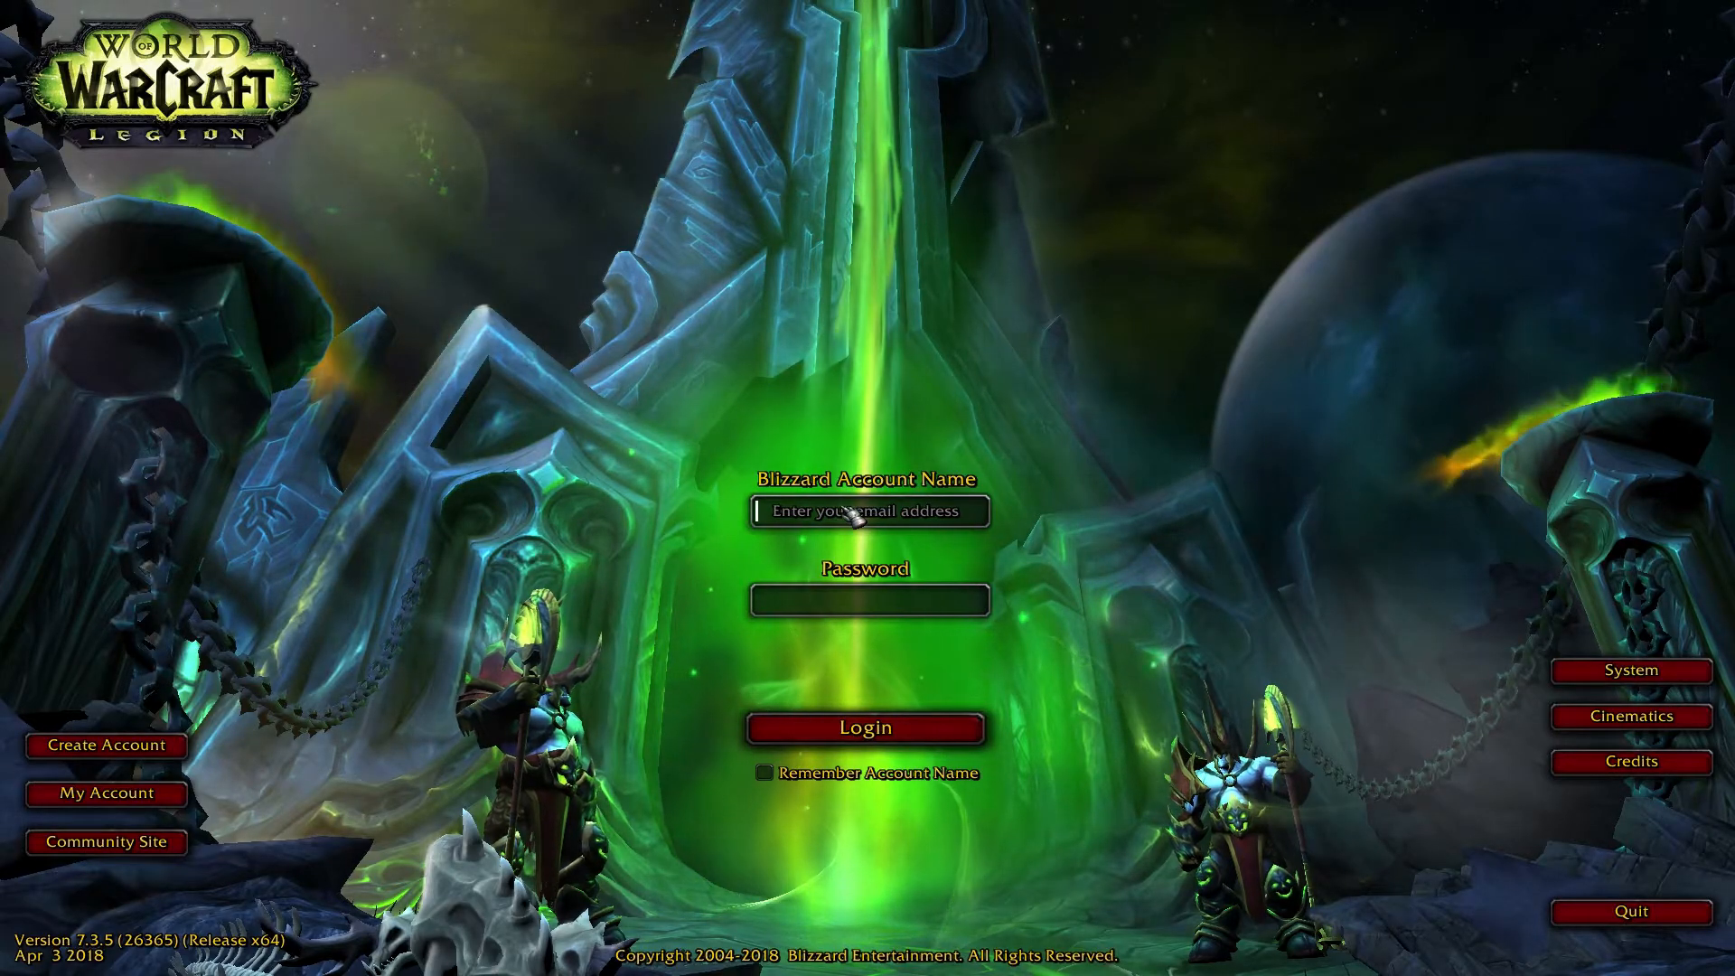
Enter account name arctium@arctium and a password, then log in to the sandbox.
{"action": "type", "text": "arctium"}
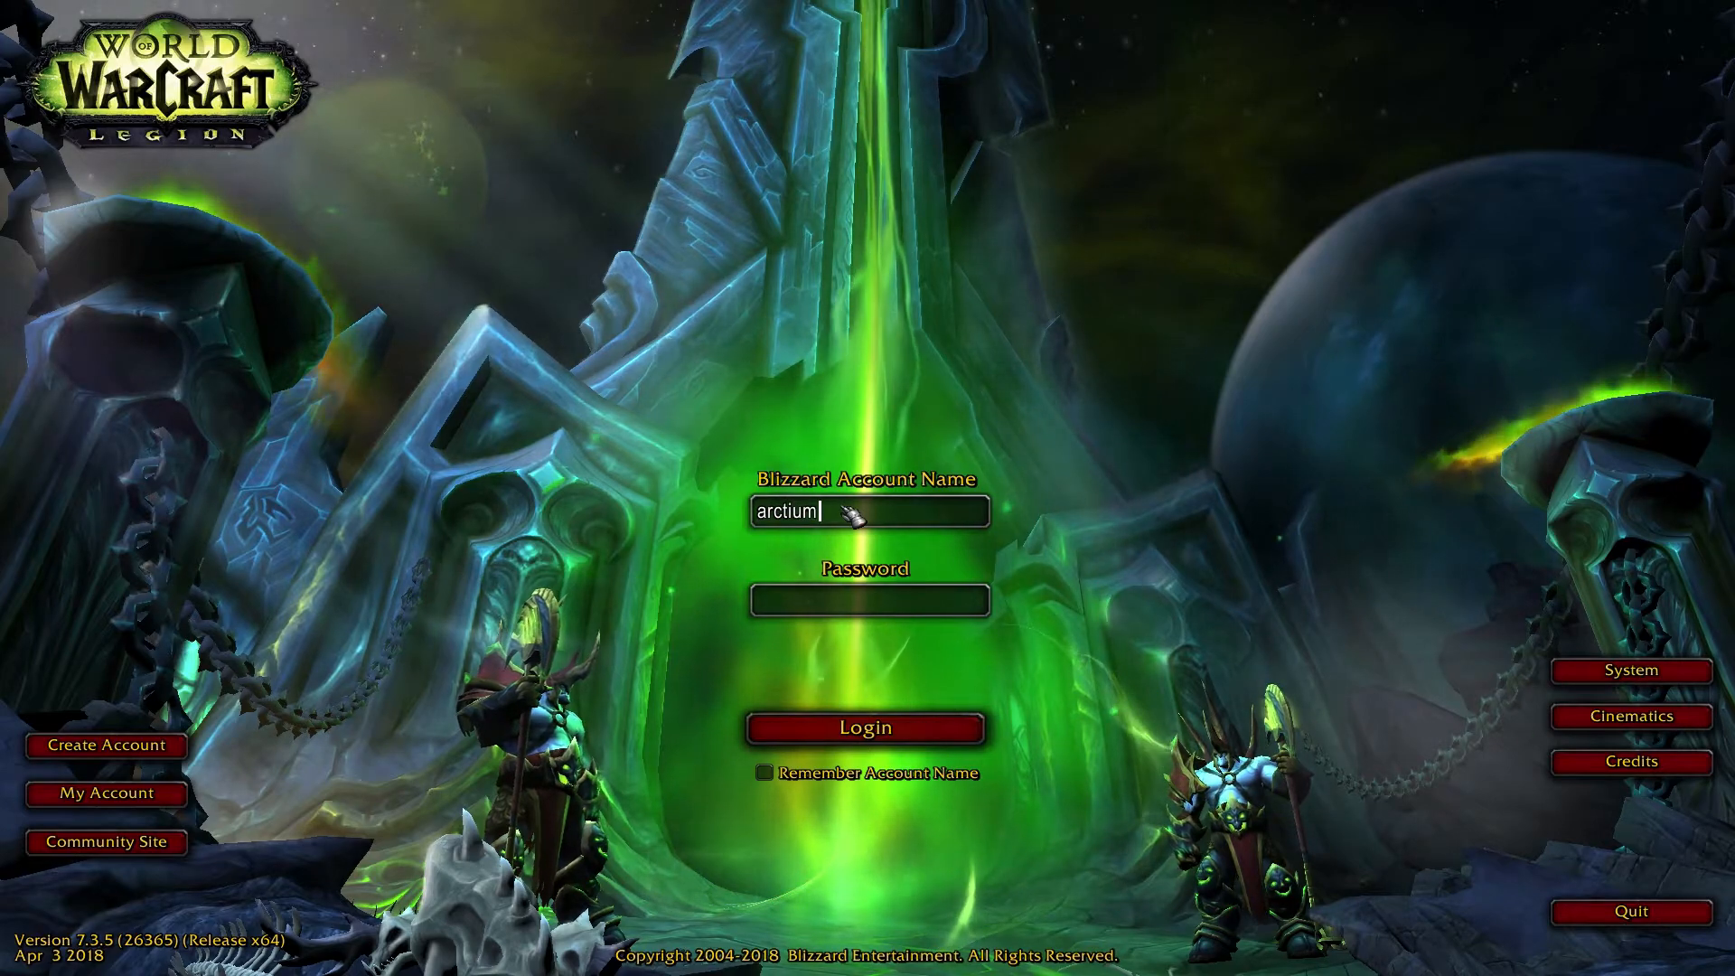
{"action": "type", "text": "@arctium"}
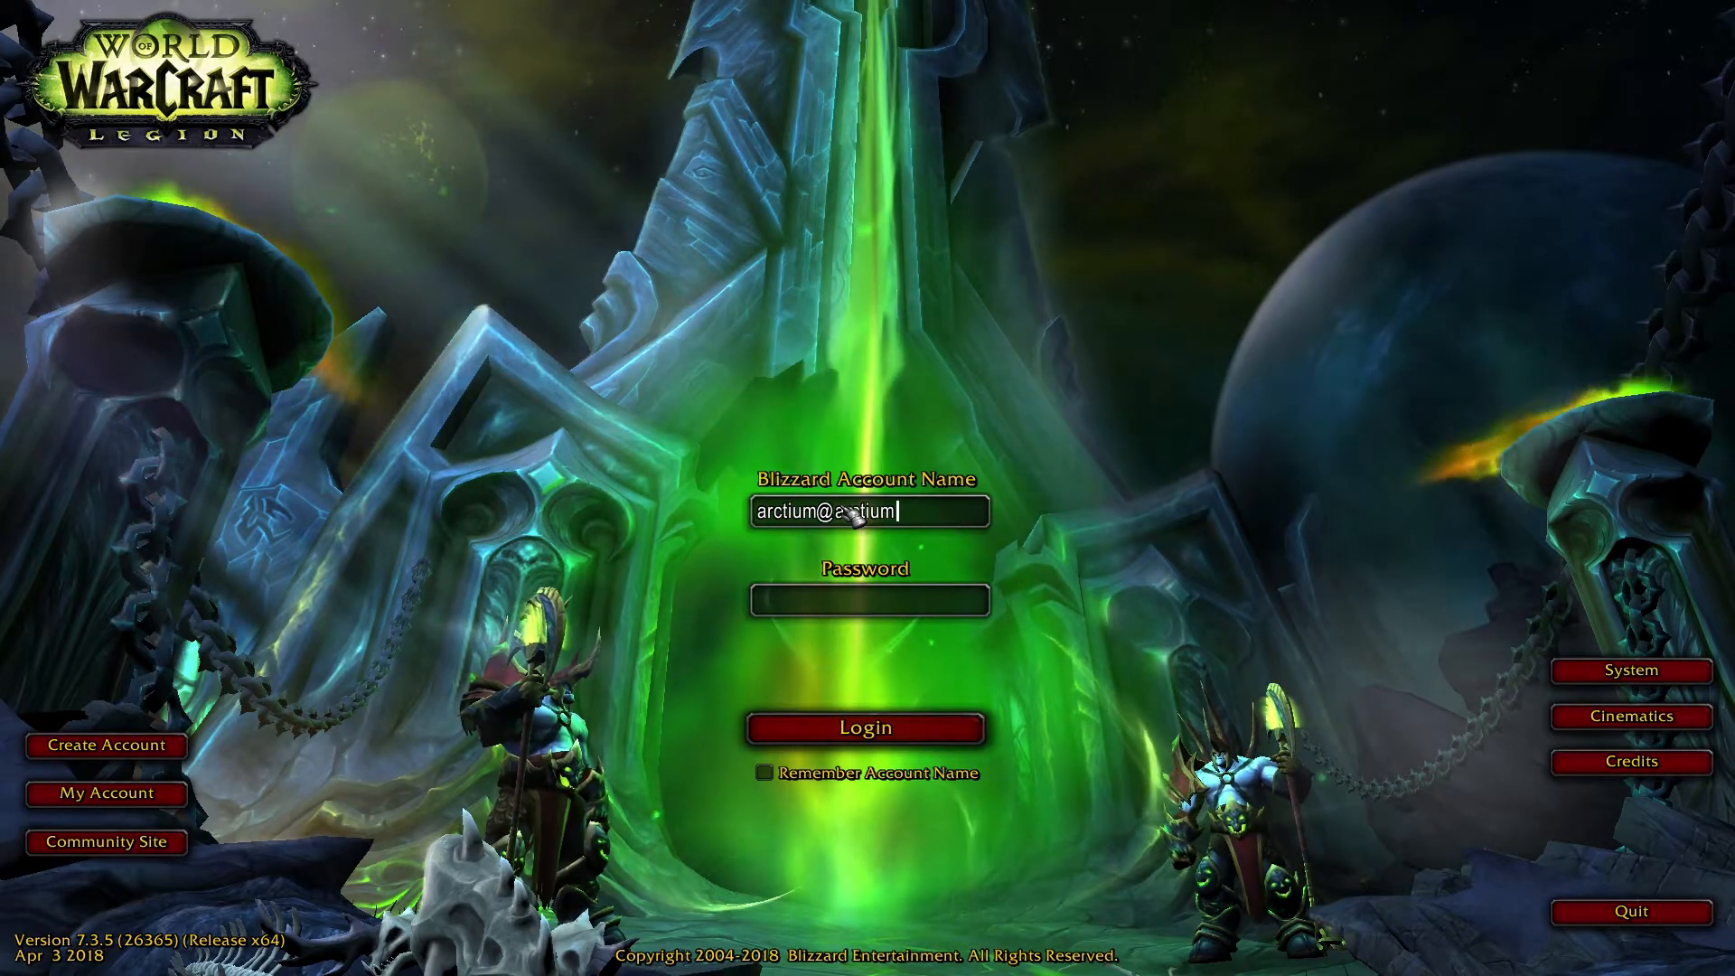
{"action": "left_click", "coordinate": [871, 598]}
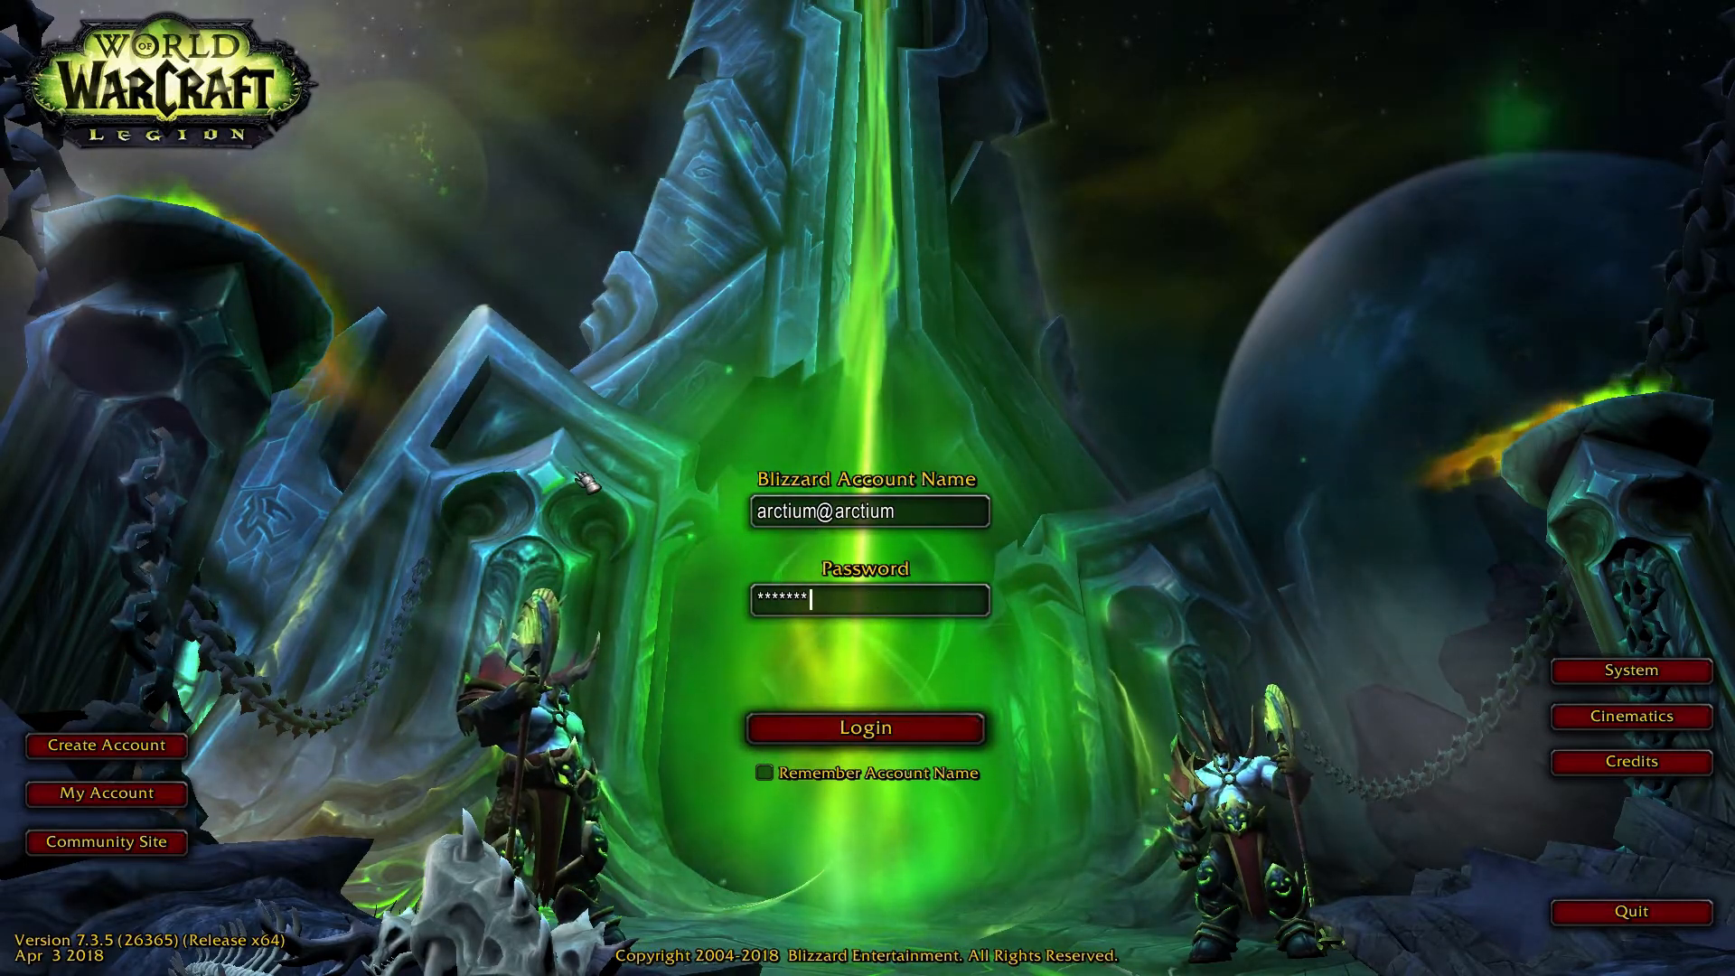
{"action": "left_click", "coordinate": [867, 728]}
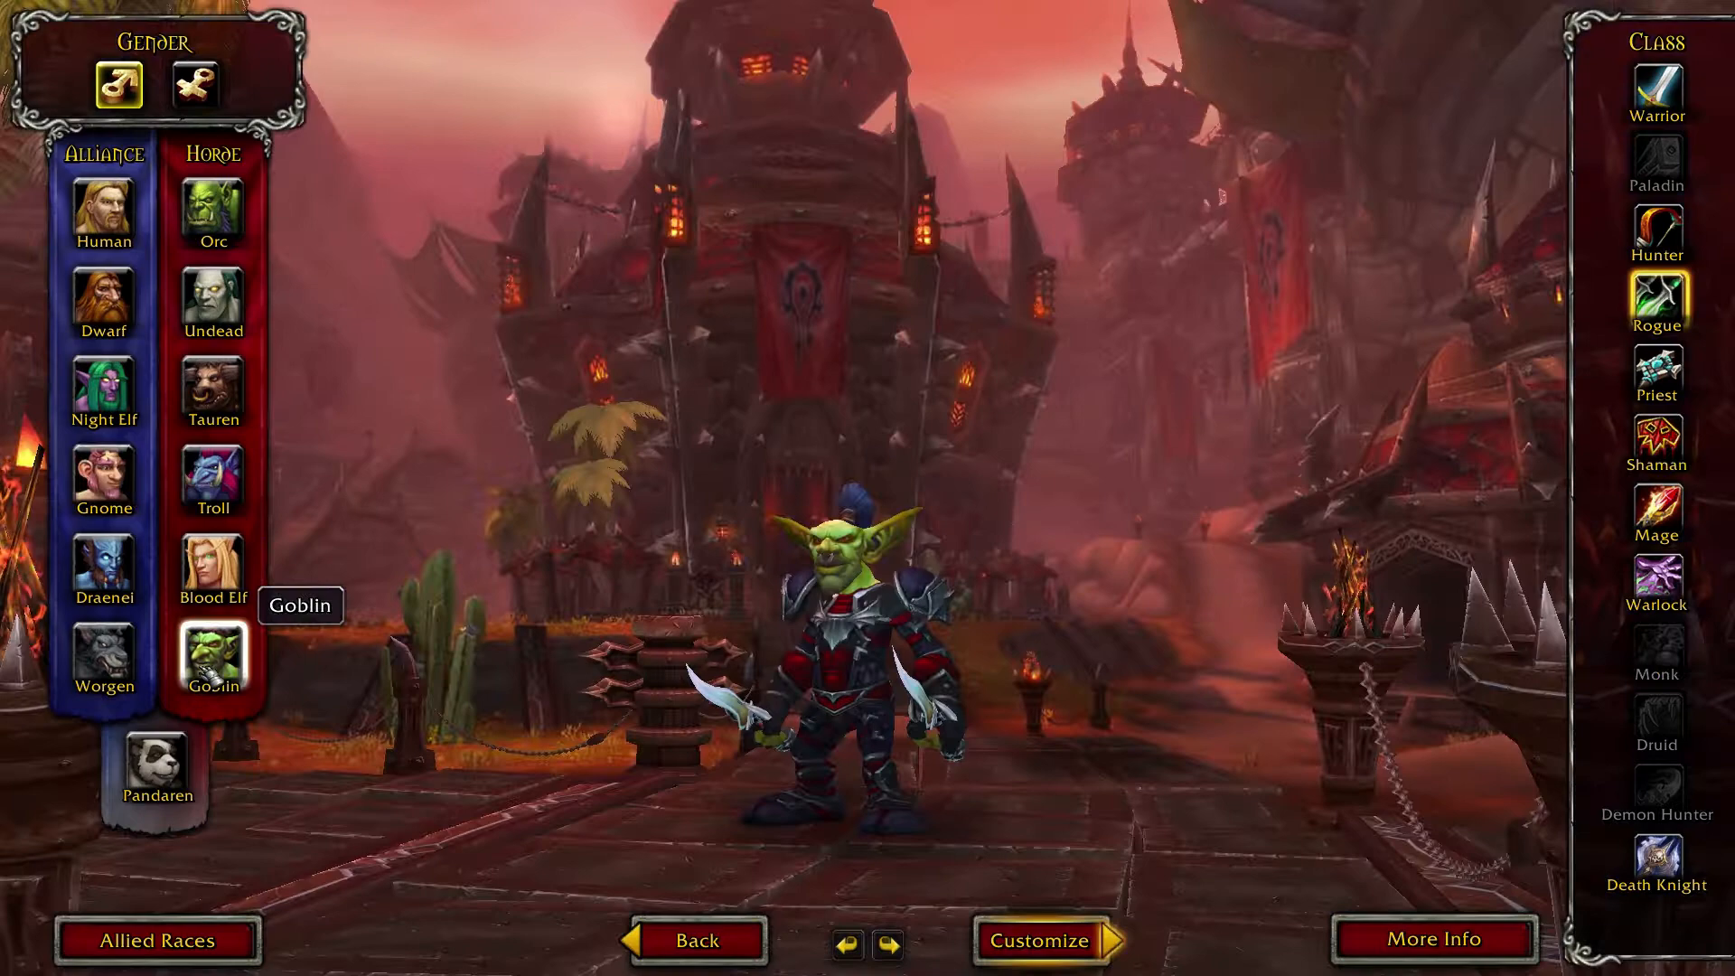
Customize and finish the goblin rogue named Rain, then enter the world.
{"action": "left_click", "coordinate": [1040, 940]}
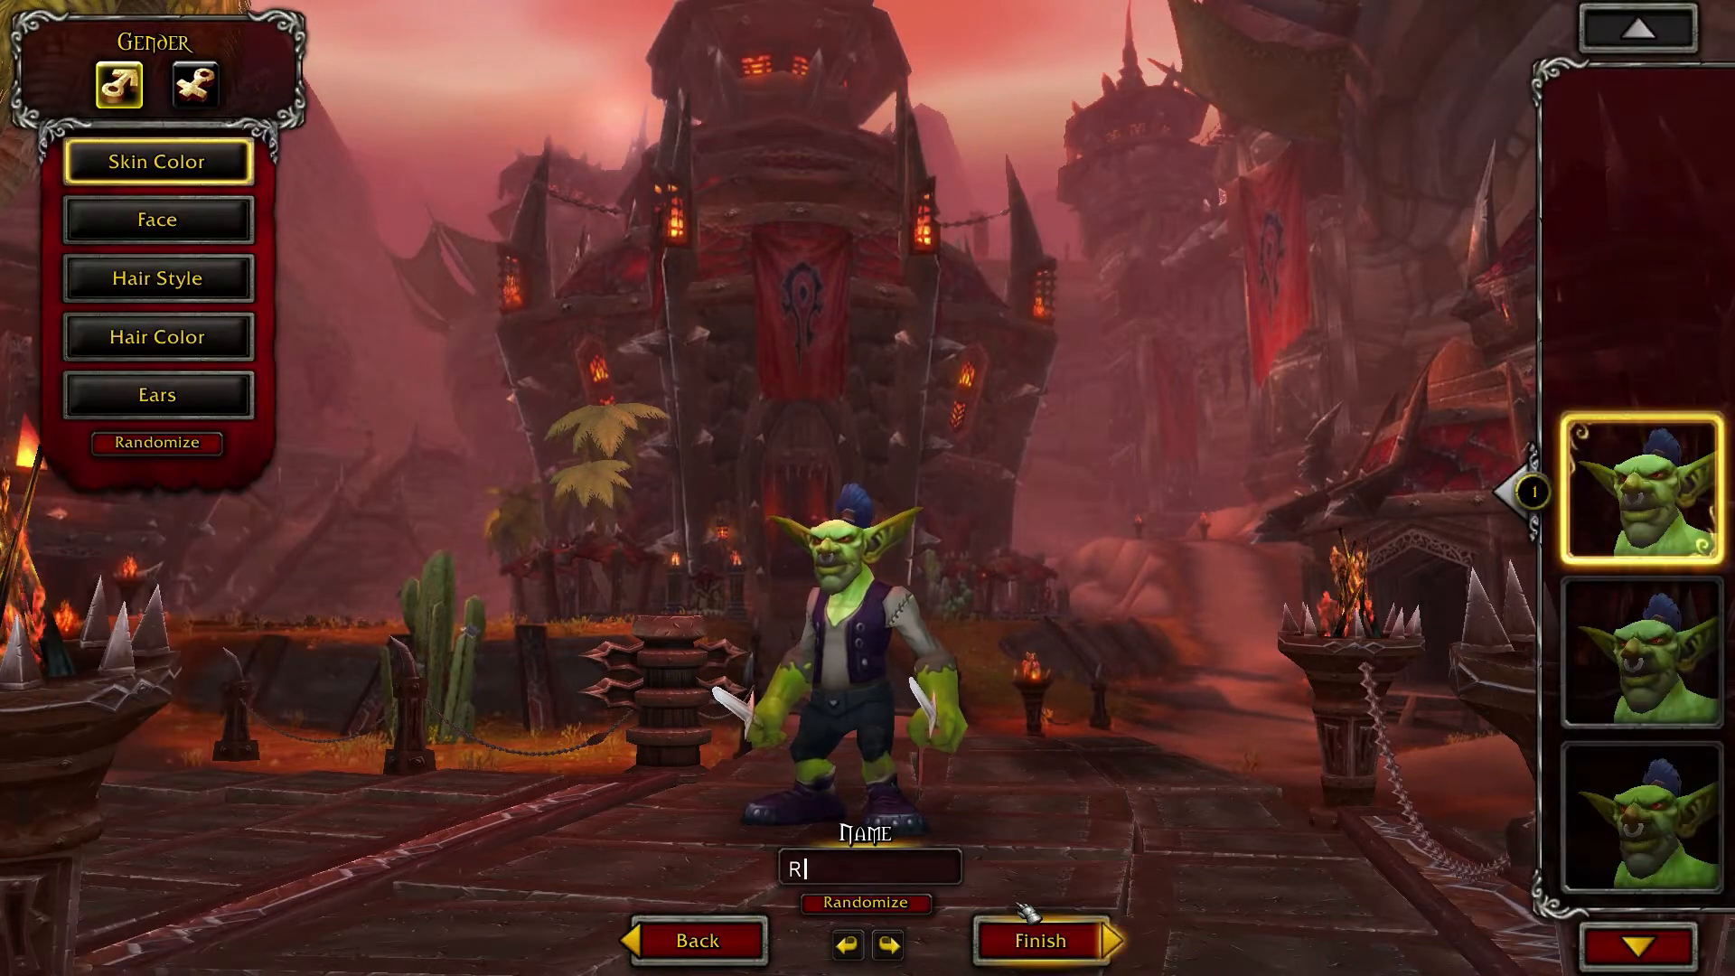
{"action": "left_click", "coordinate": [1036, 940]}
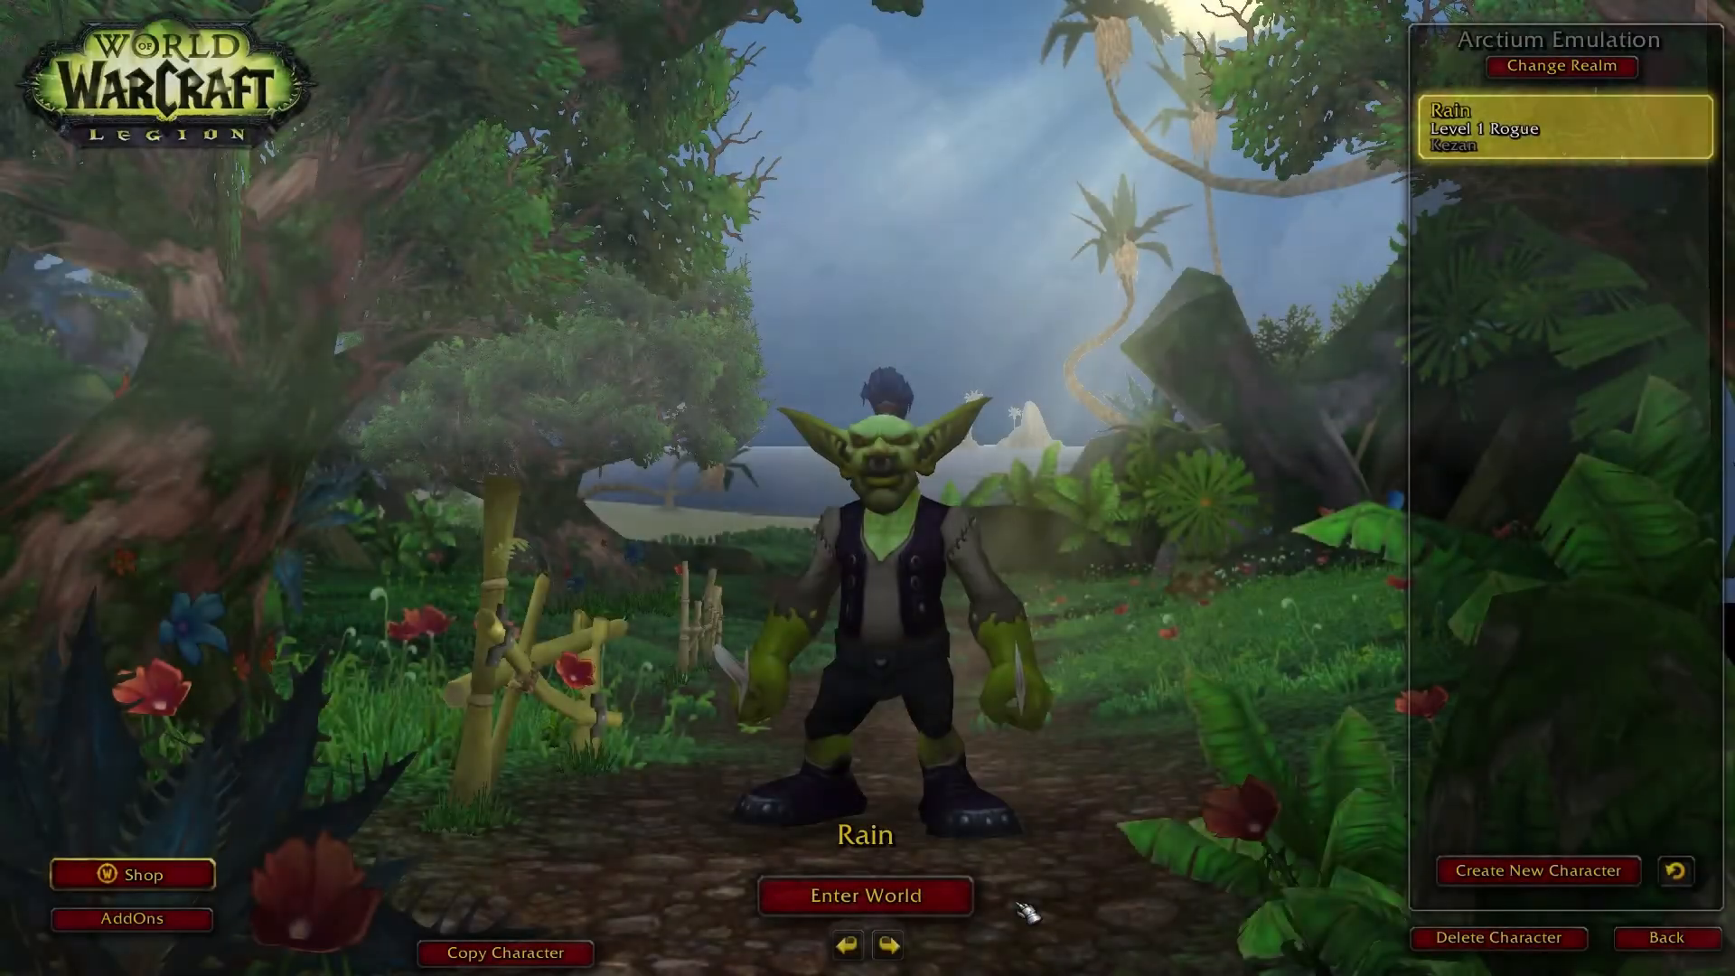
{"action": "left_click", "coordinate": [864, 894]}
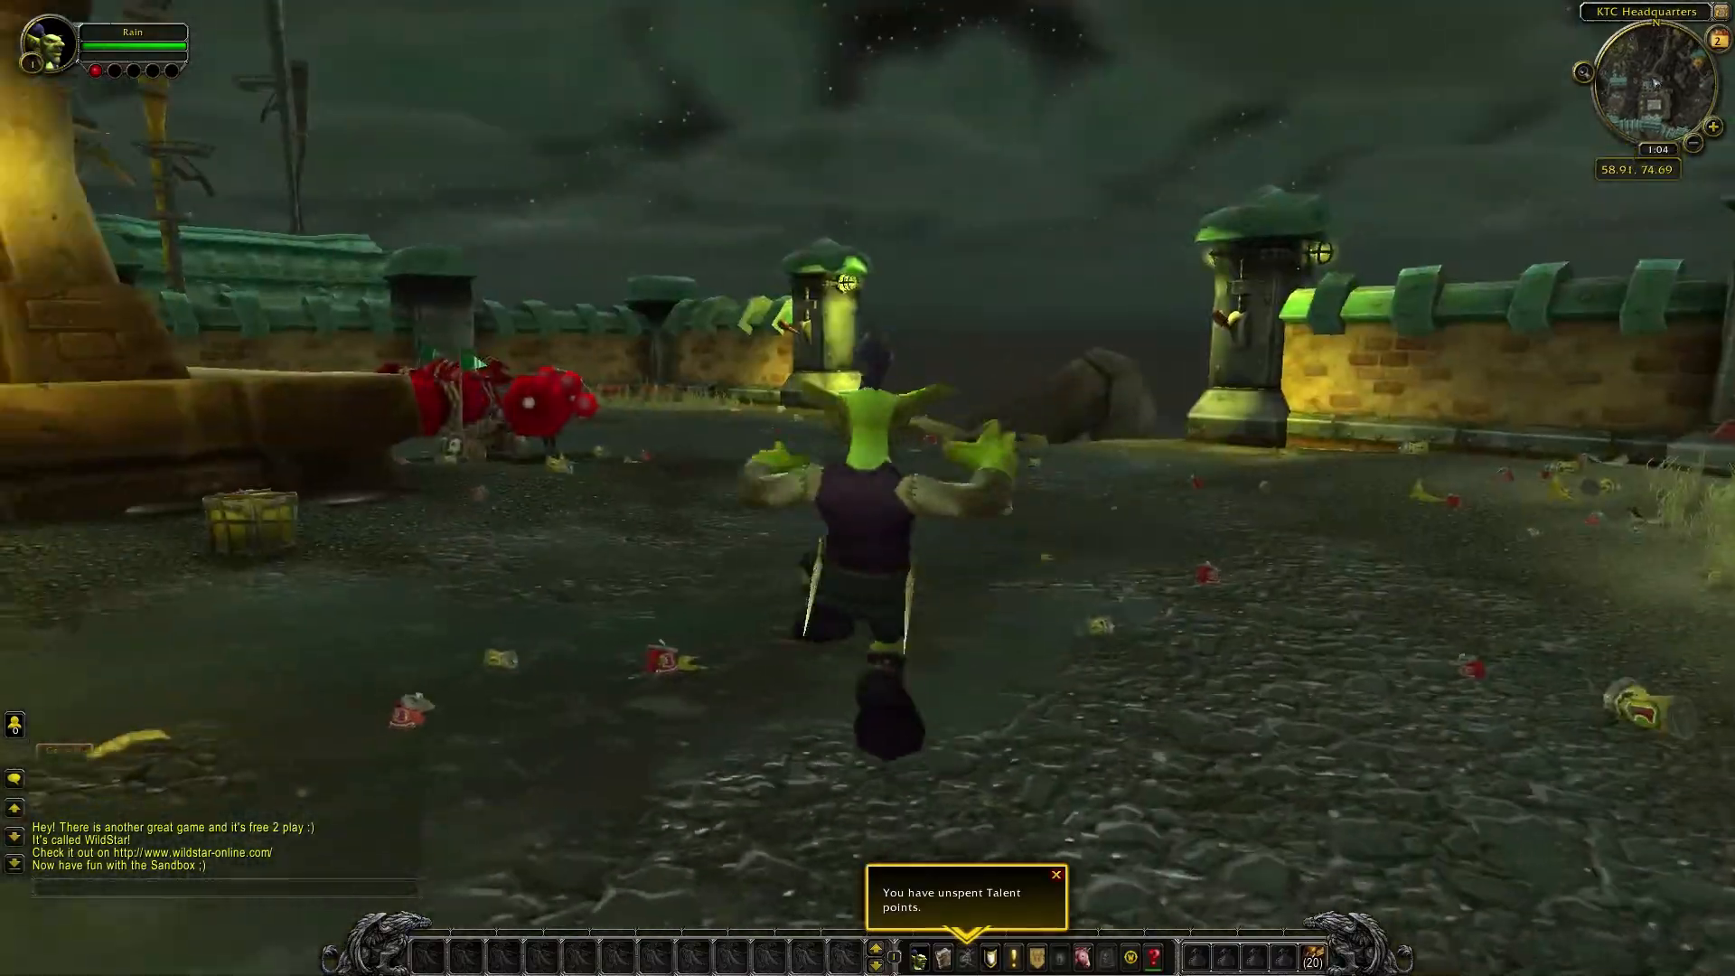
Run Rain through KTC Headquarters and enable flying with the !fly chat command.
{"action": "key", "text": "w"}
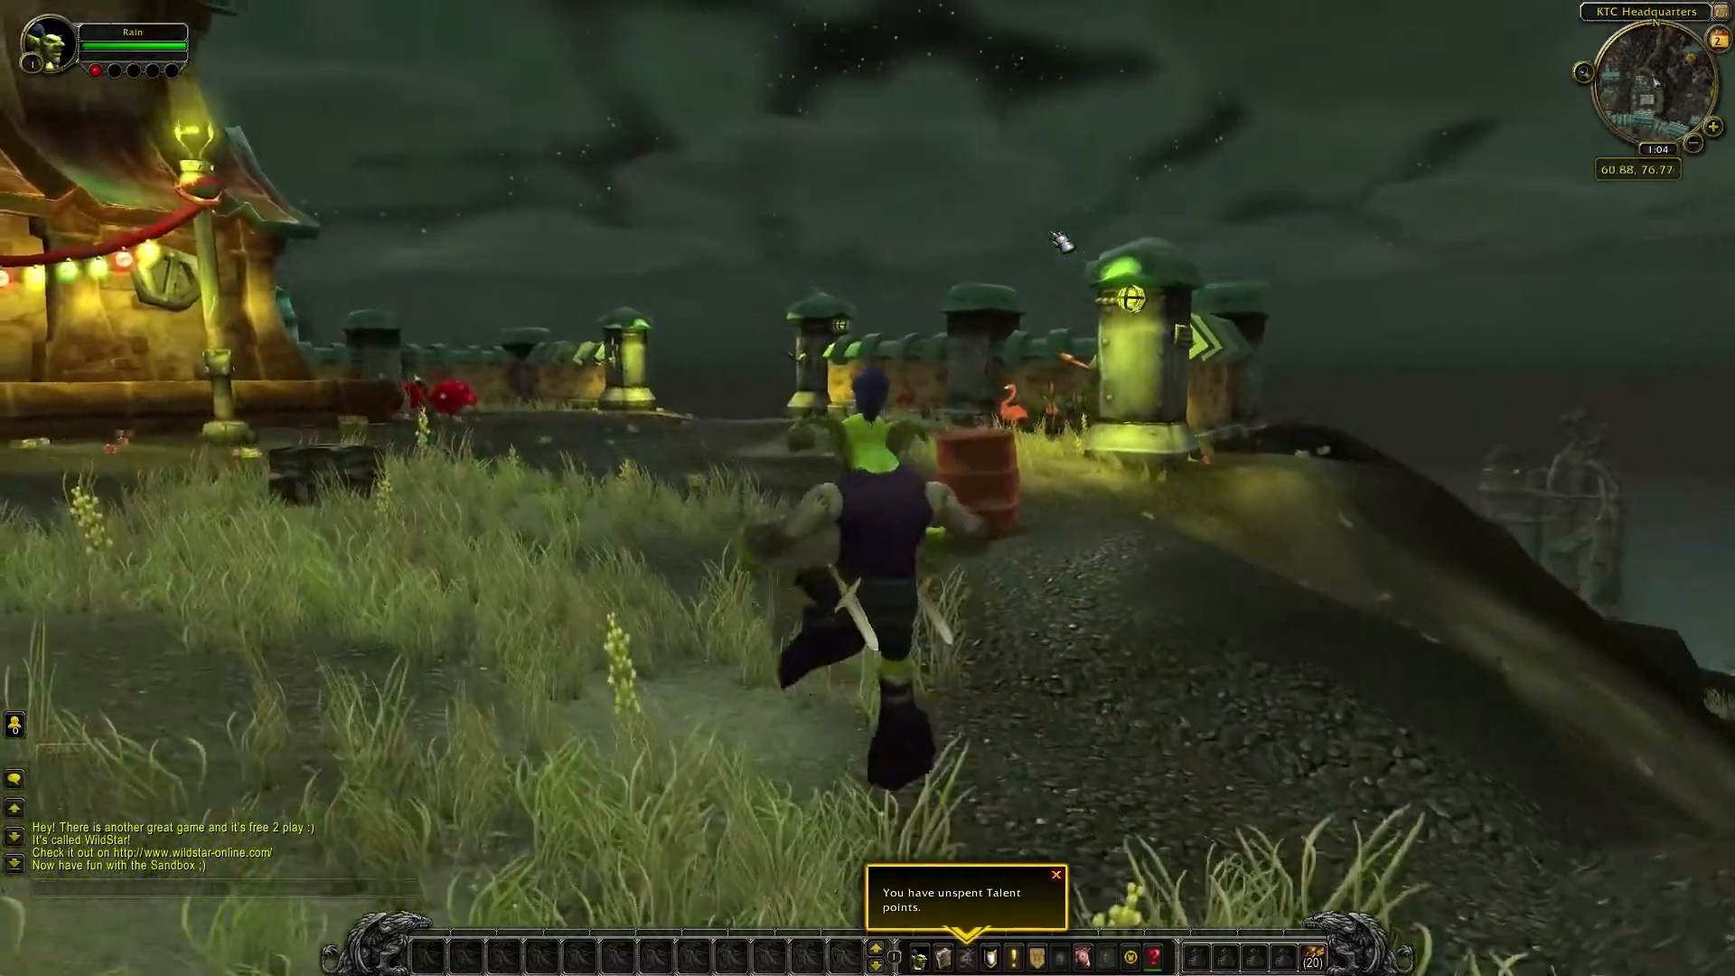
{"action": "key", "text": "enter"}
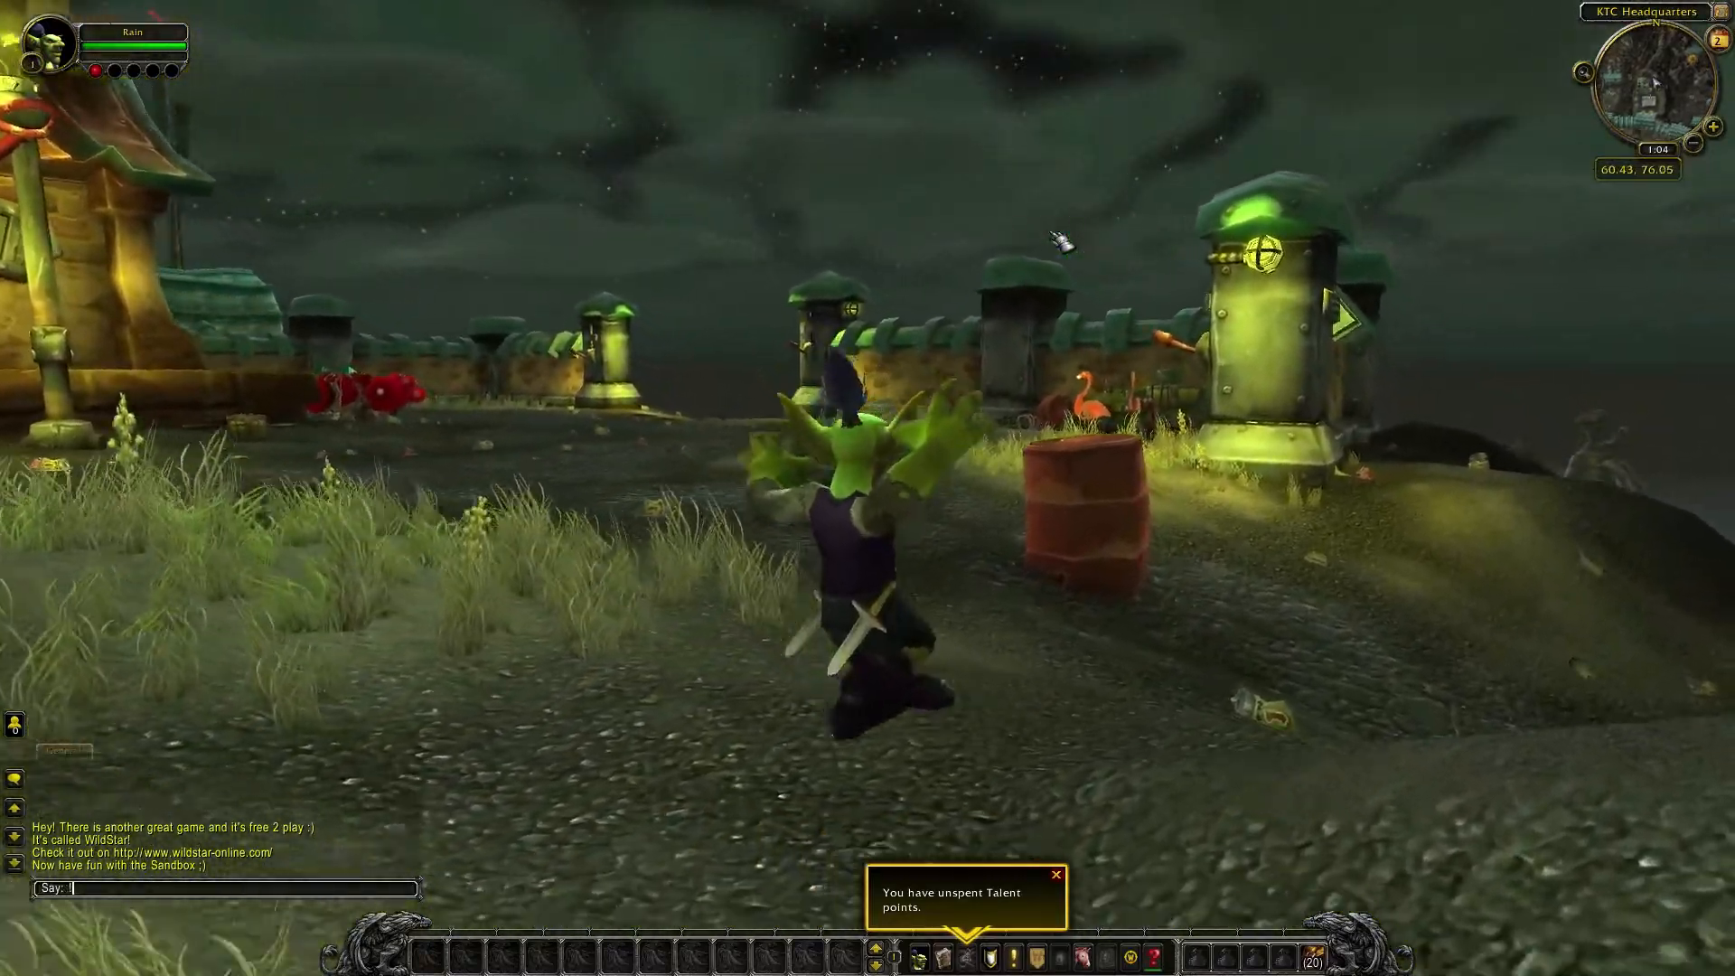
{"action": "type", "text": "!fly"}
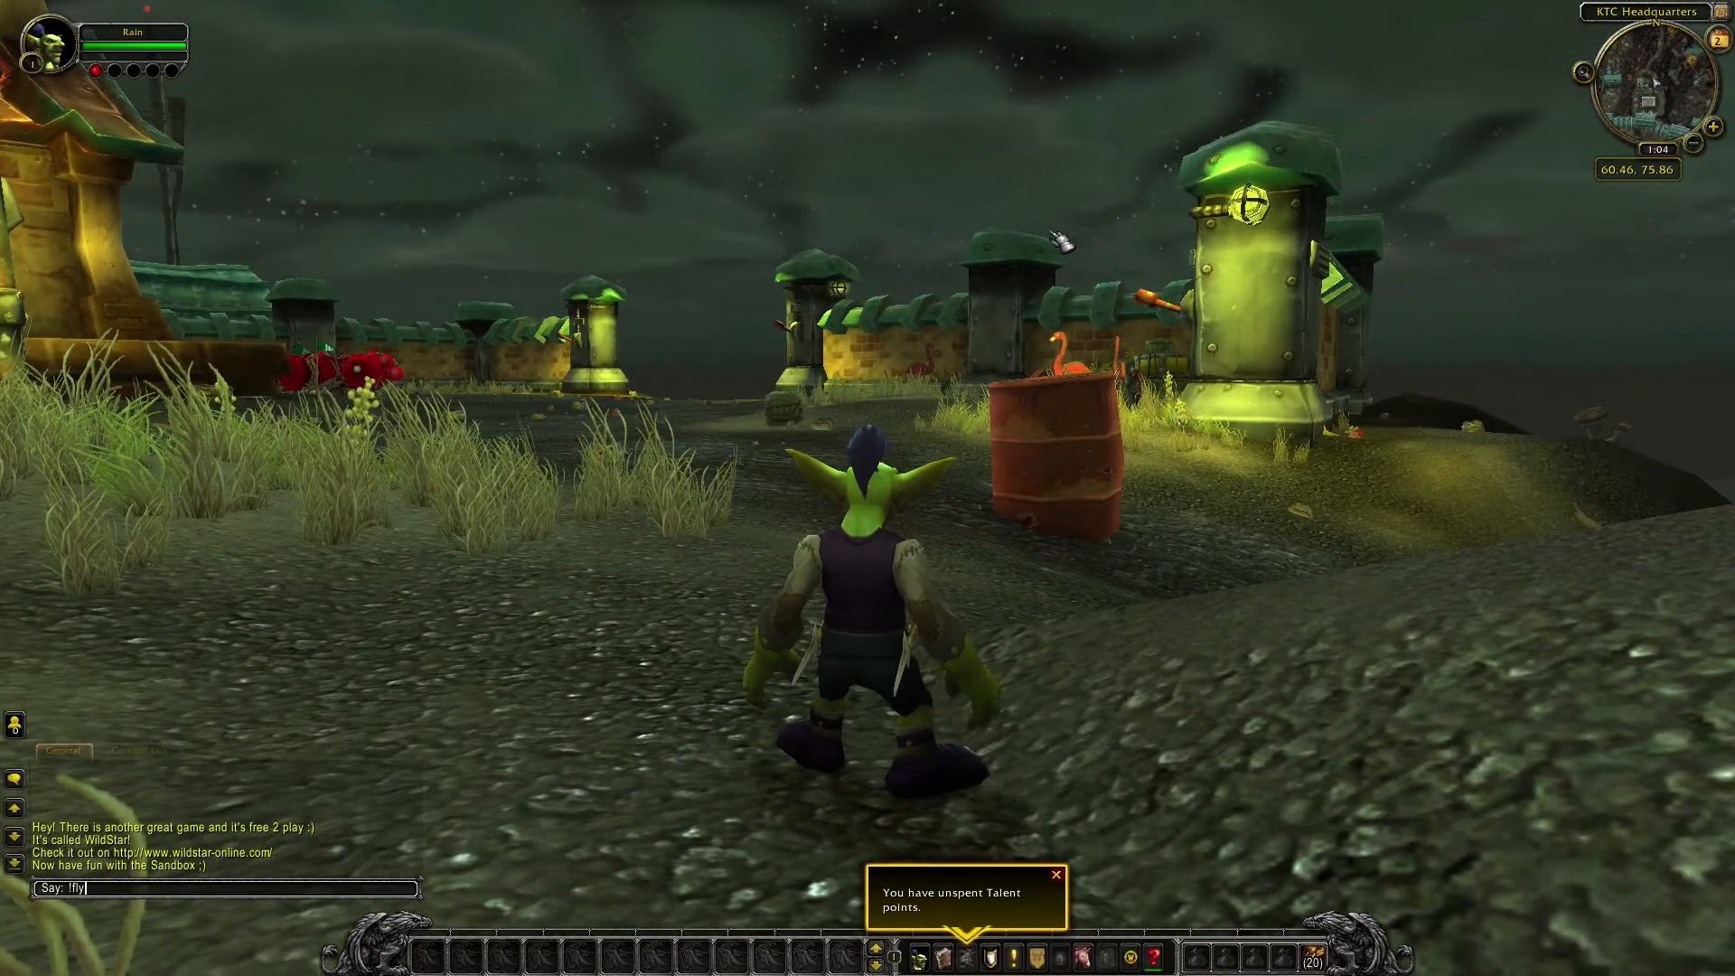
{"action": "key", "text": "Return"}
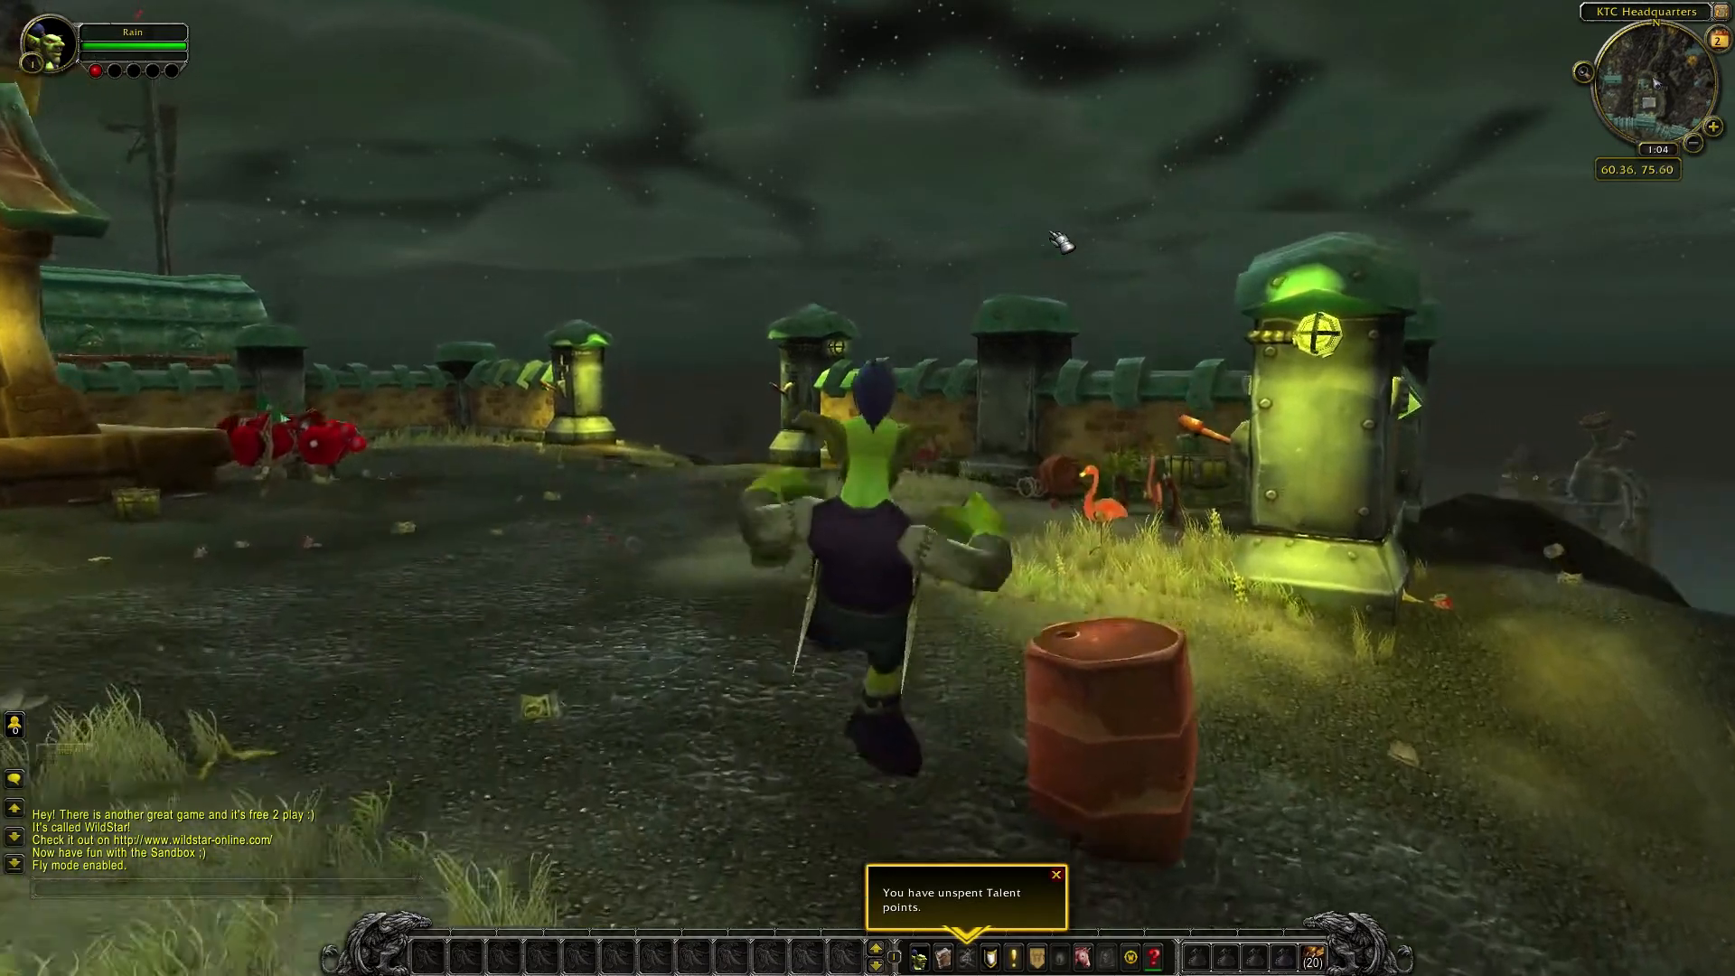